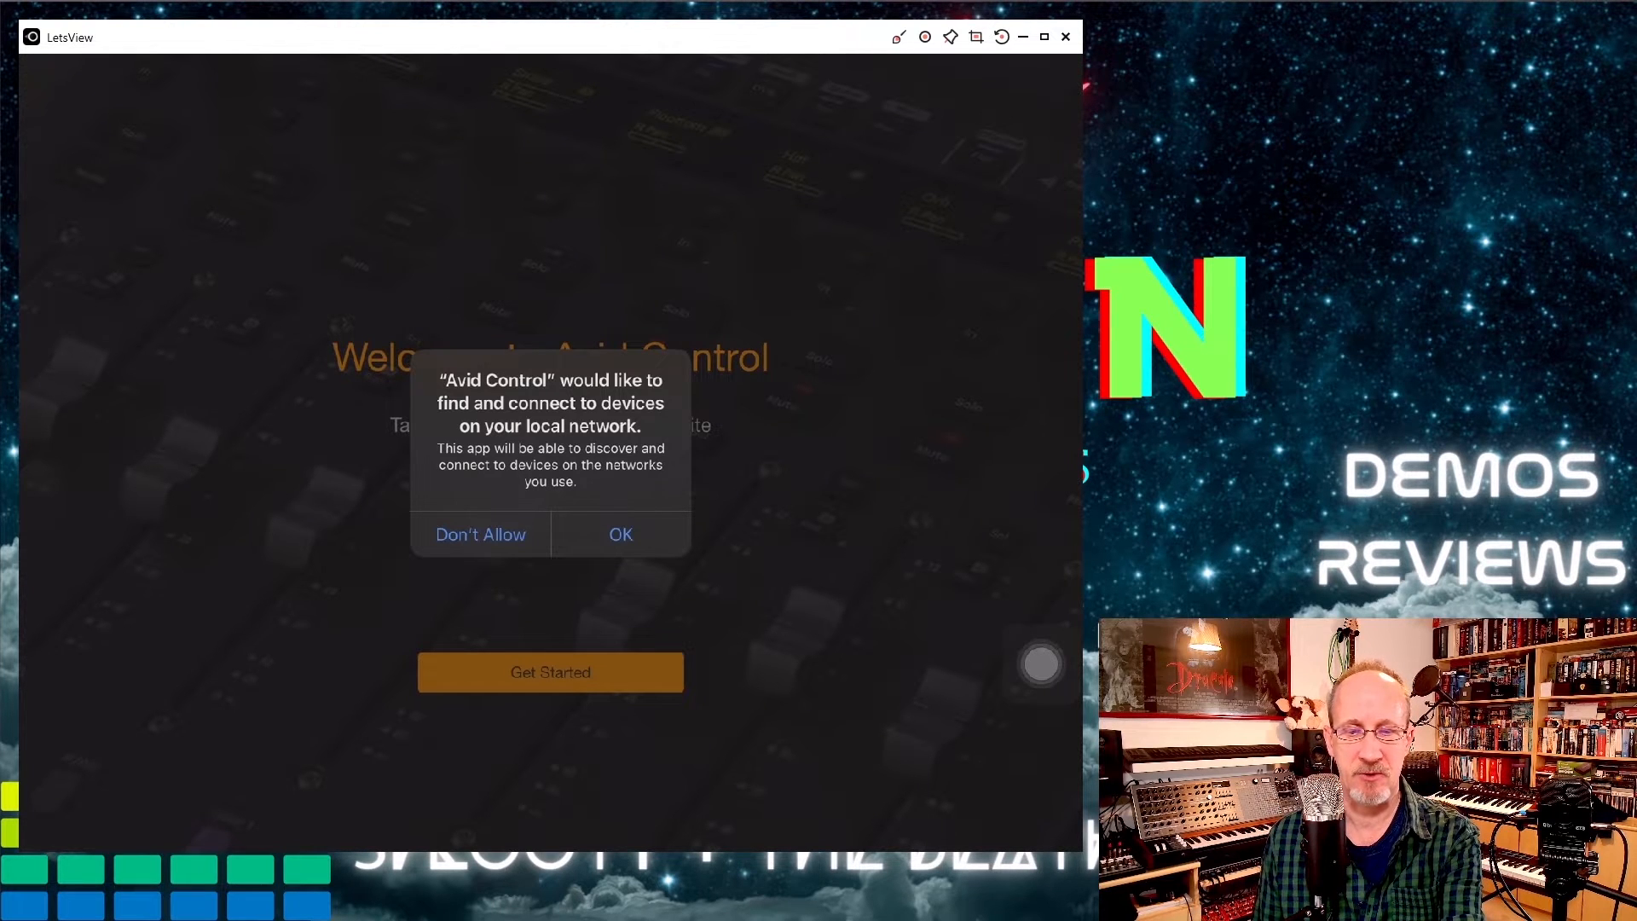
Allow Avid Control local network access and start the welcome setup.
left_click(619, 534)
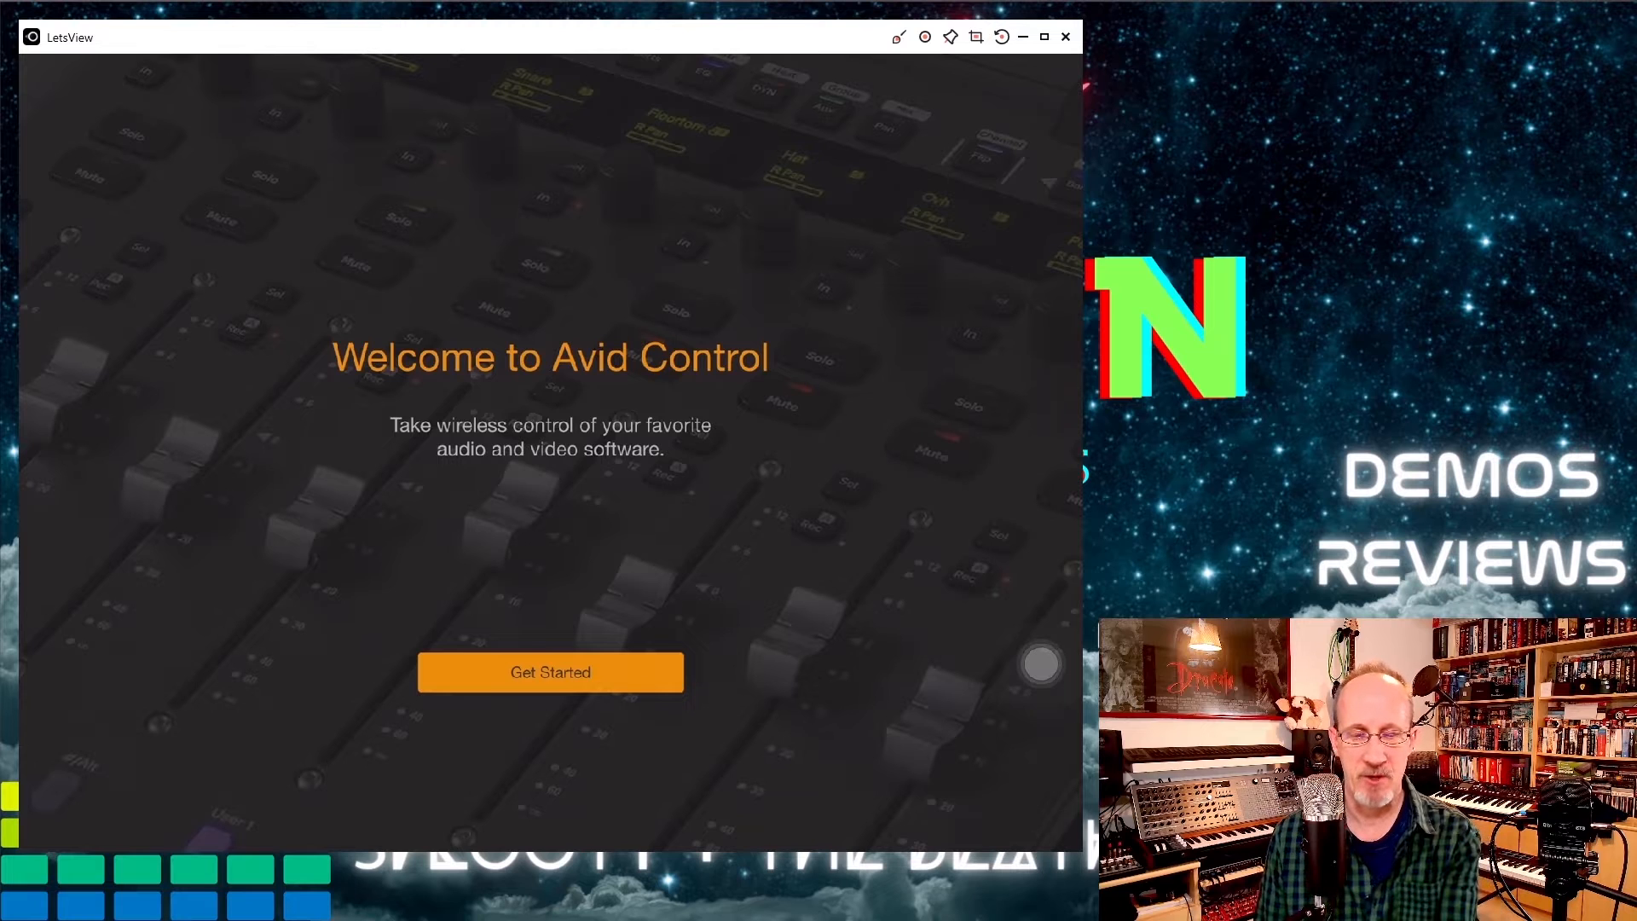
left_click(549, 671)
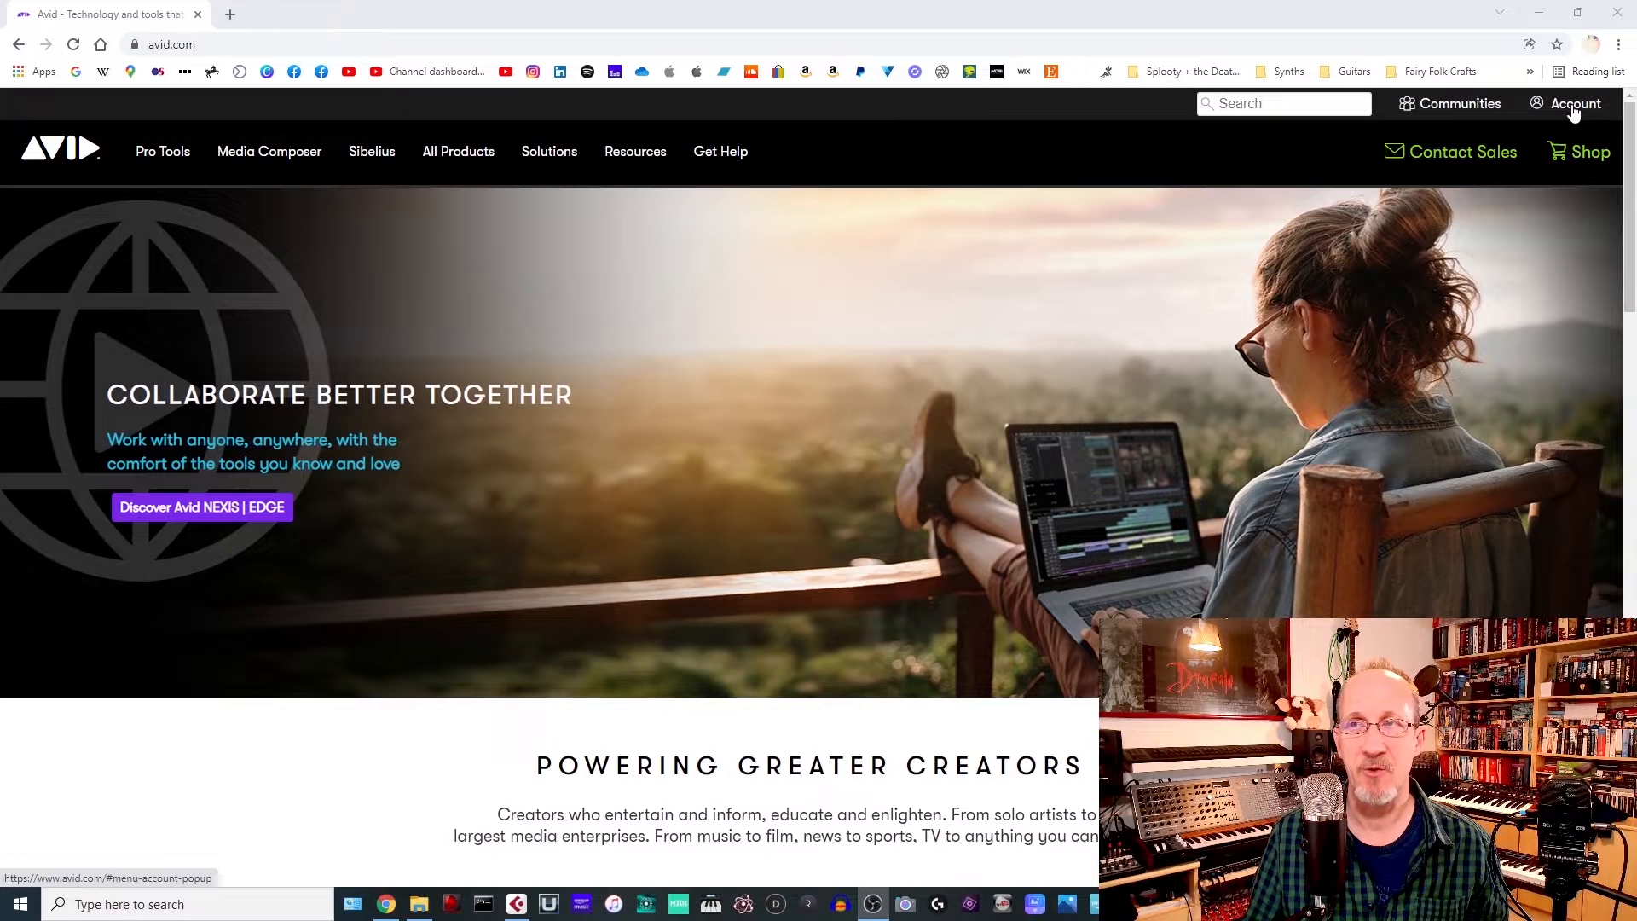
From My Account, view products and expand the Avid Control and EuControl download links.
left_click(1573, 103)
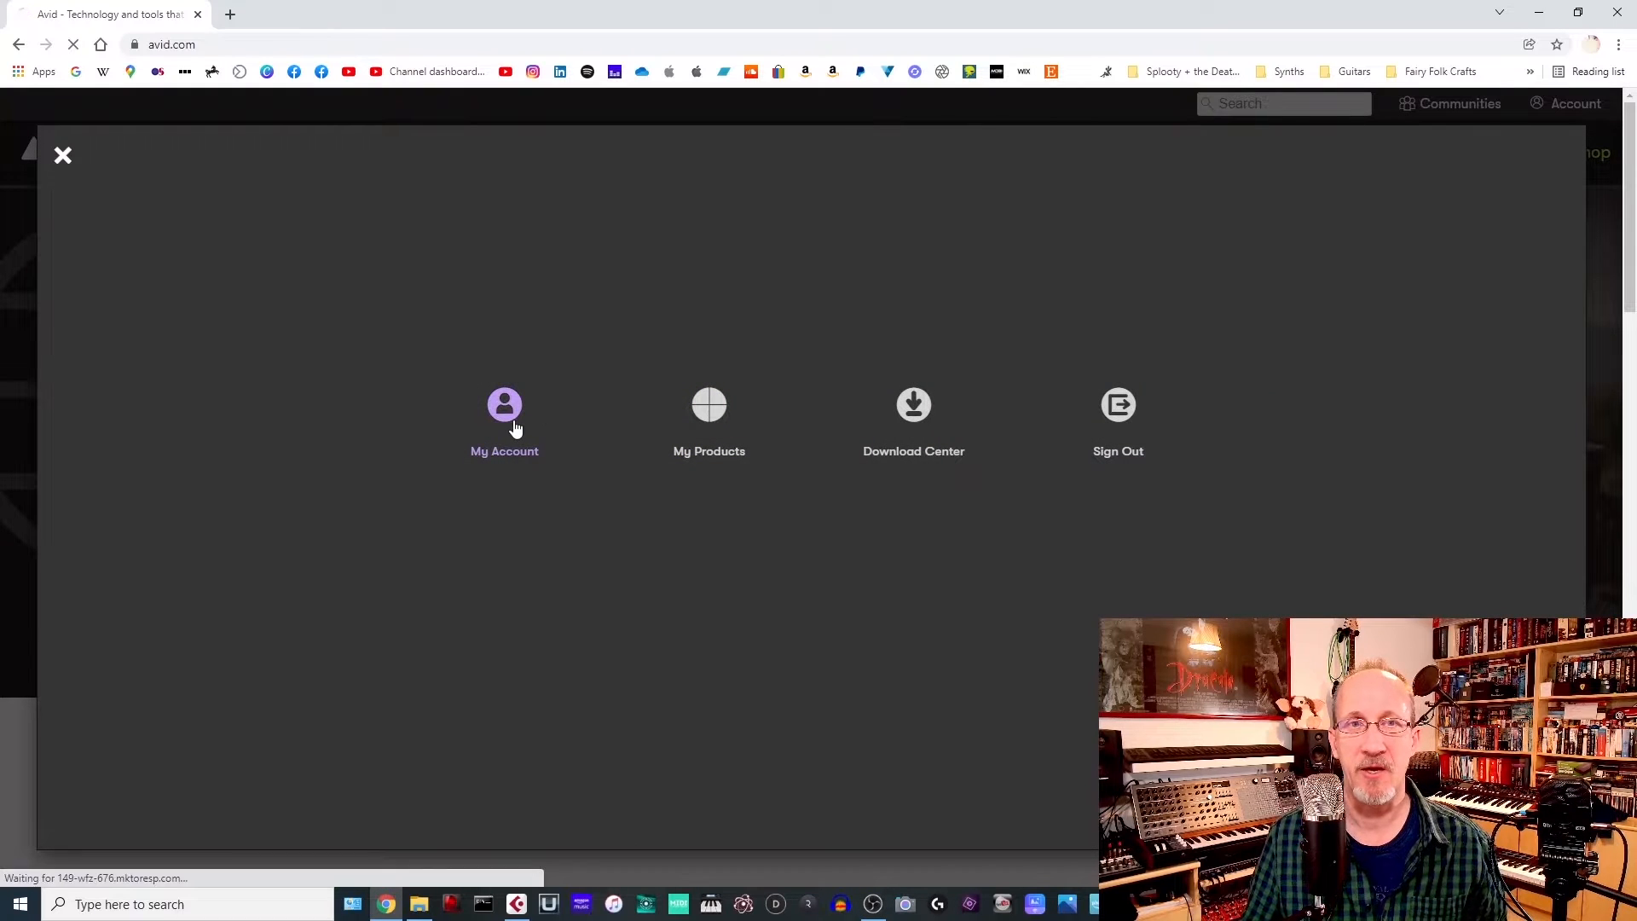
left_click(504, 423)
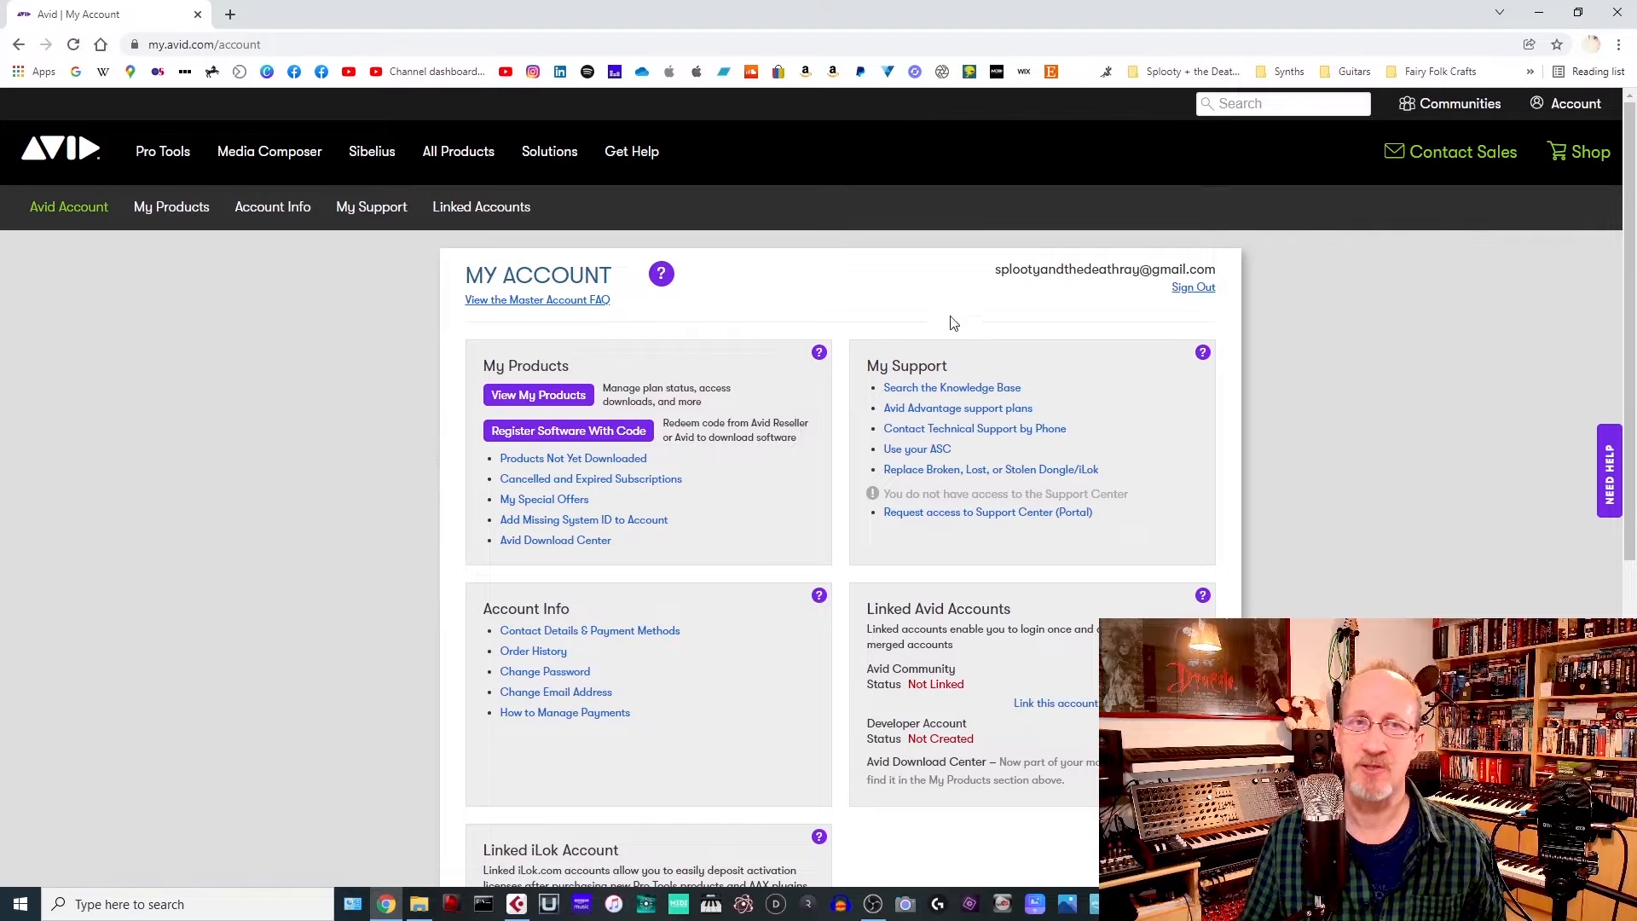
left_click(538, 395)
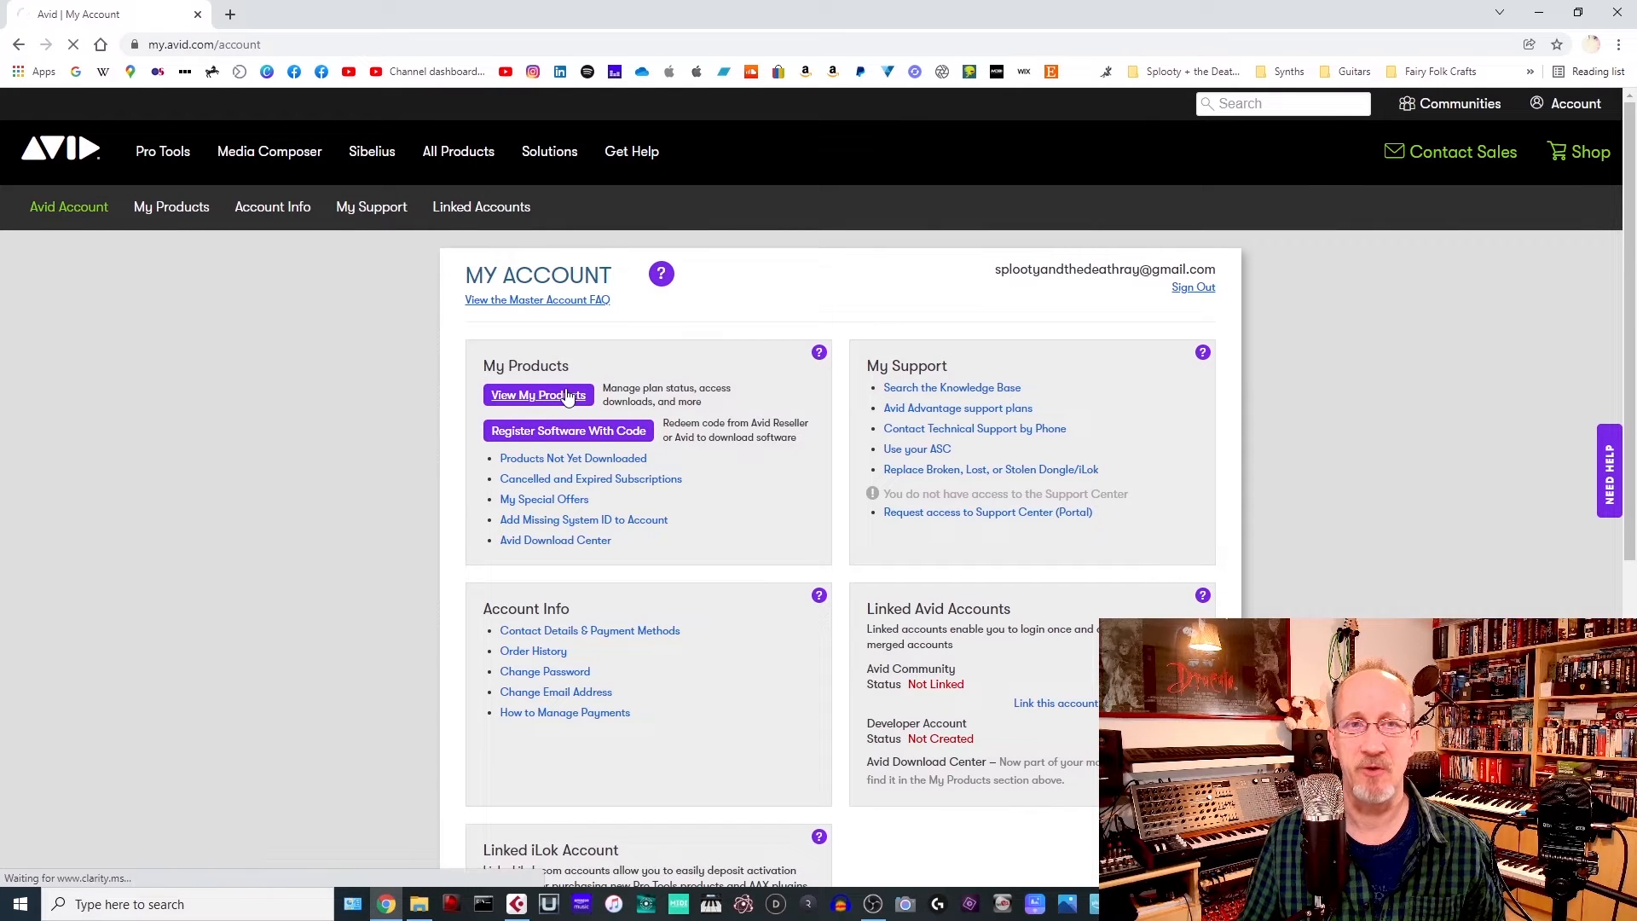
left_click(537, 395)
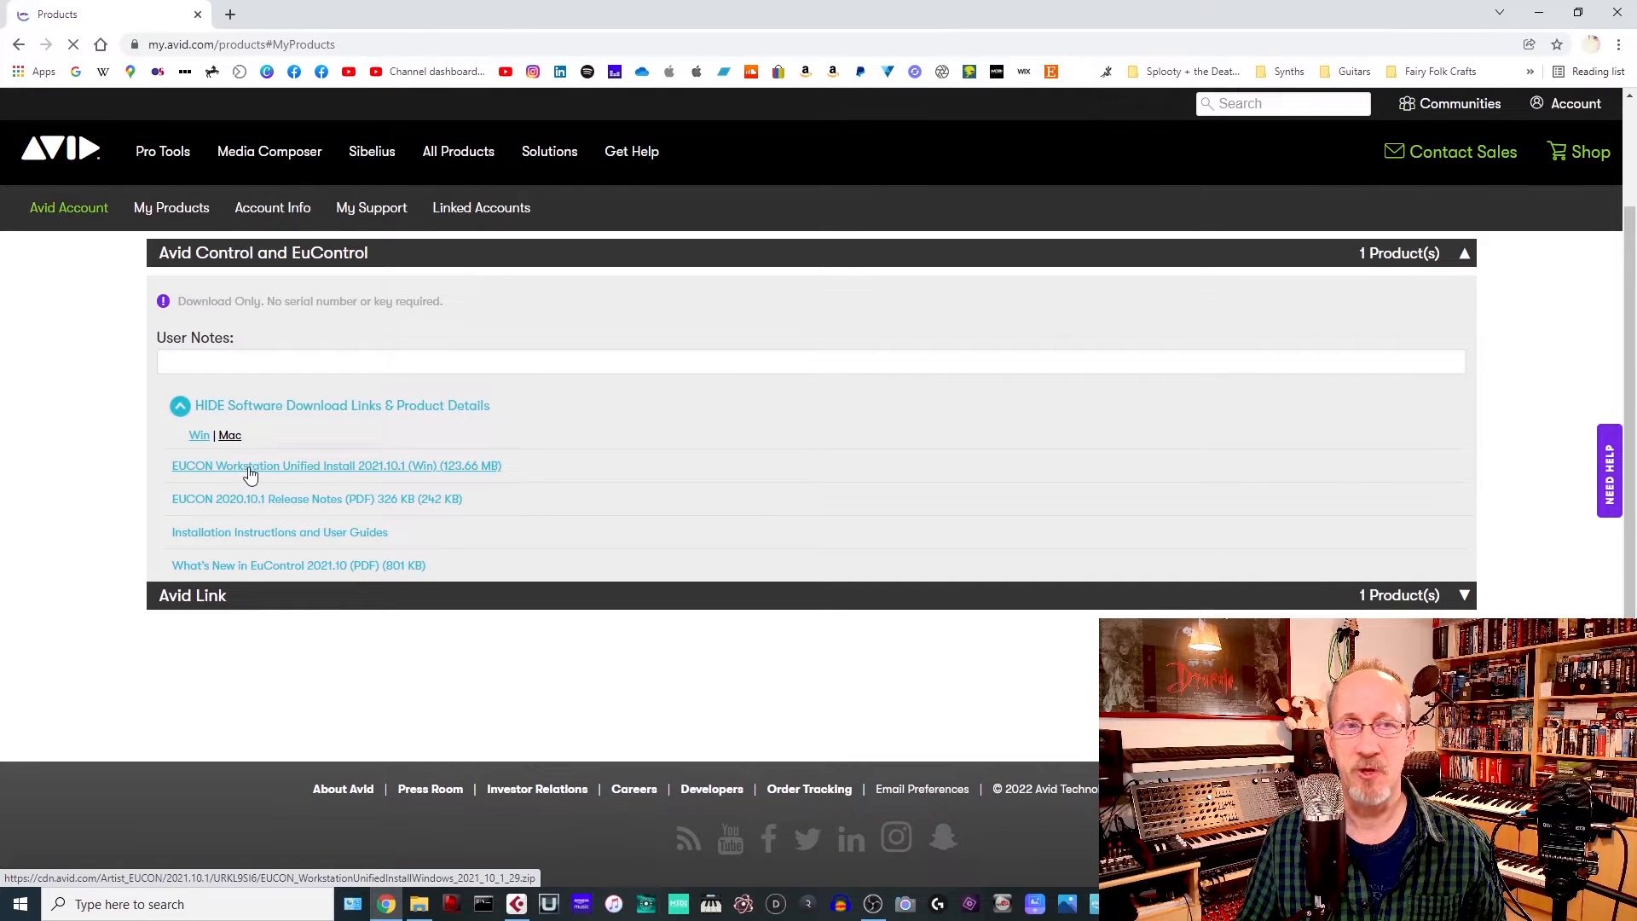
mouse_move(411, 469)
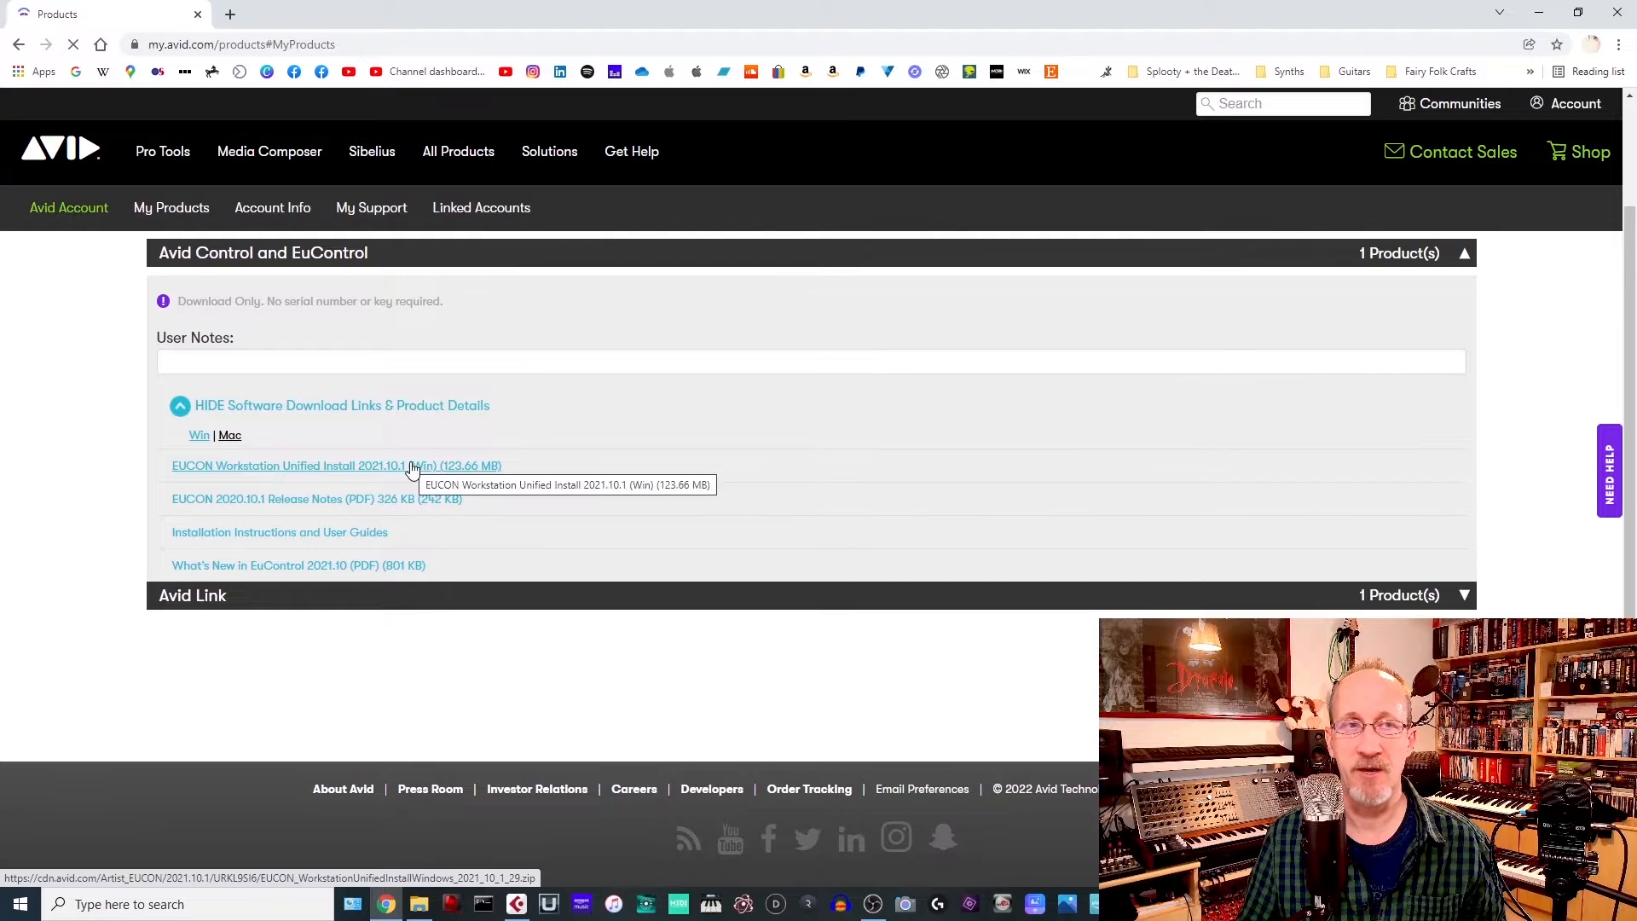
mouse_move(406, 477)
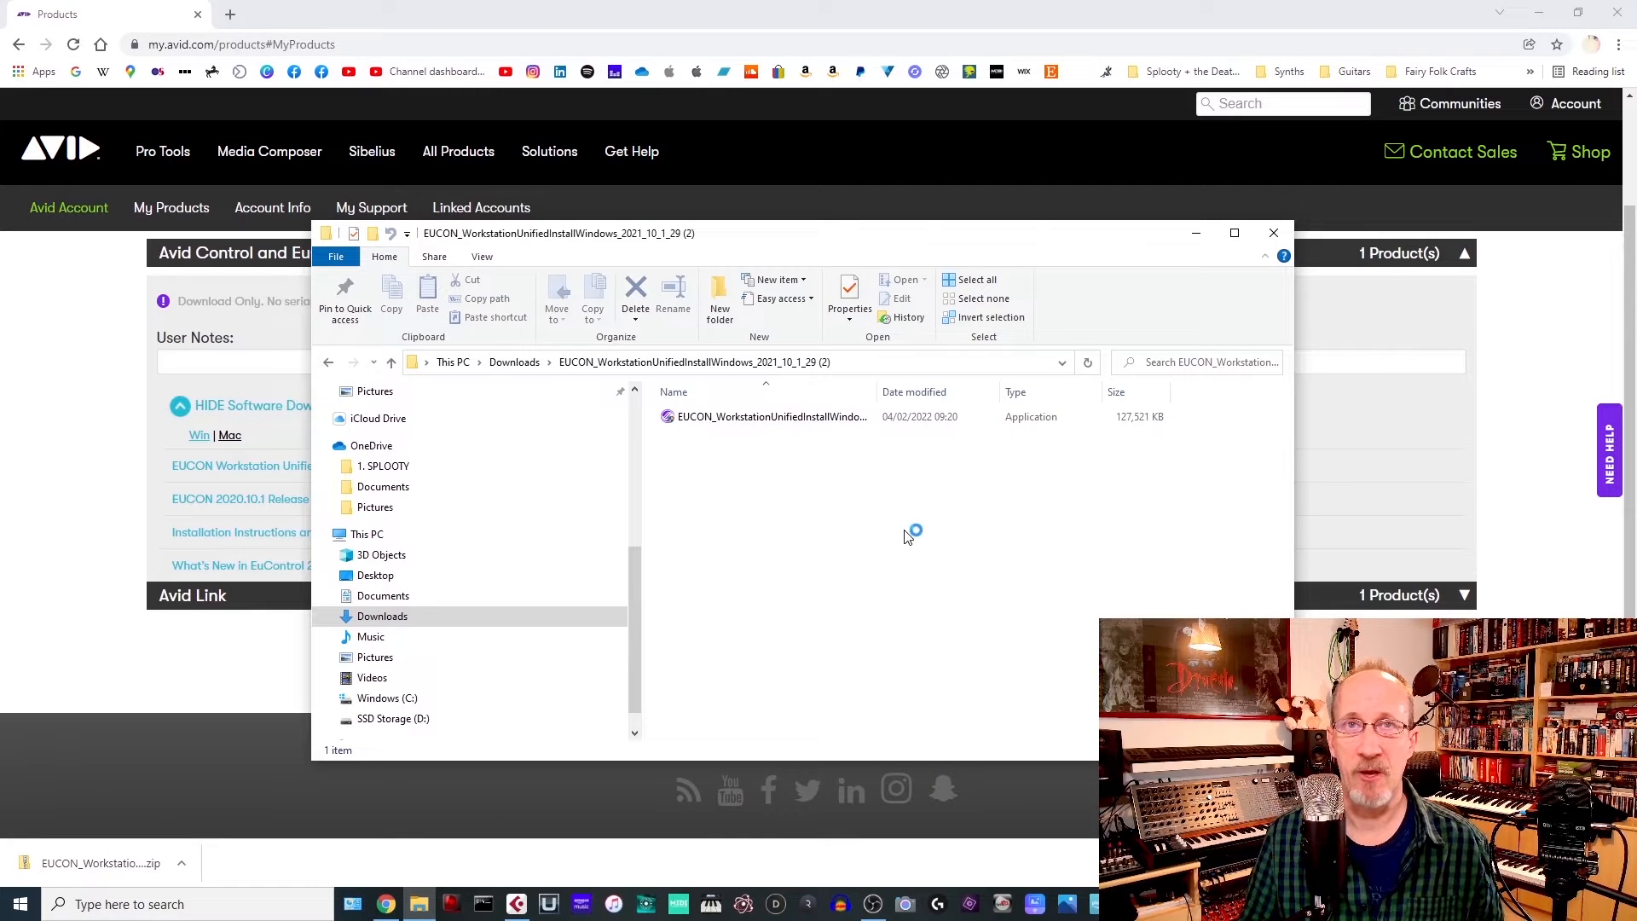
Run the EUCON_WorkstationUnifiedInstallWindows installer from the Downloads folder.
left_click(771, 417)
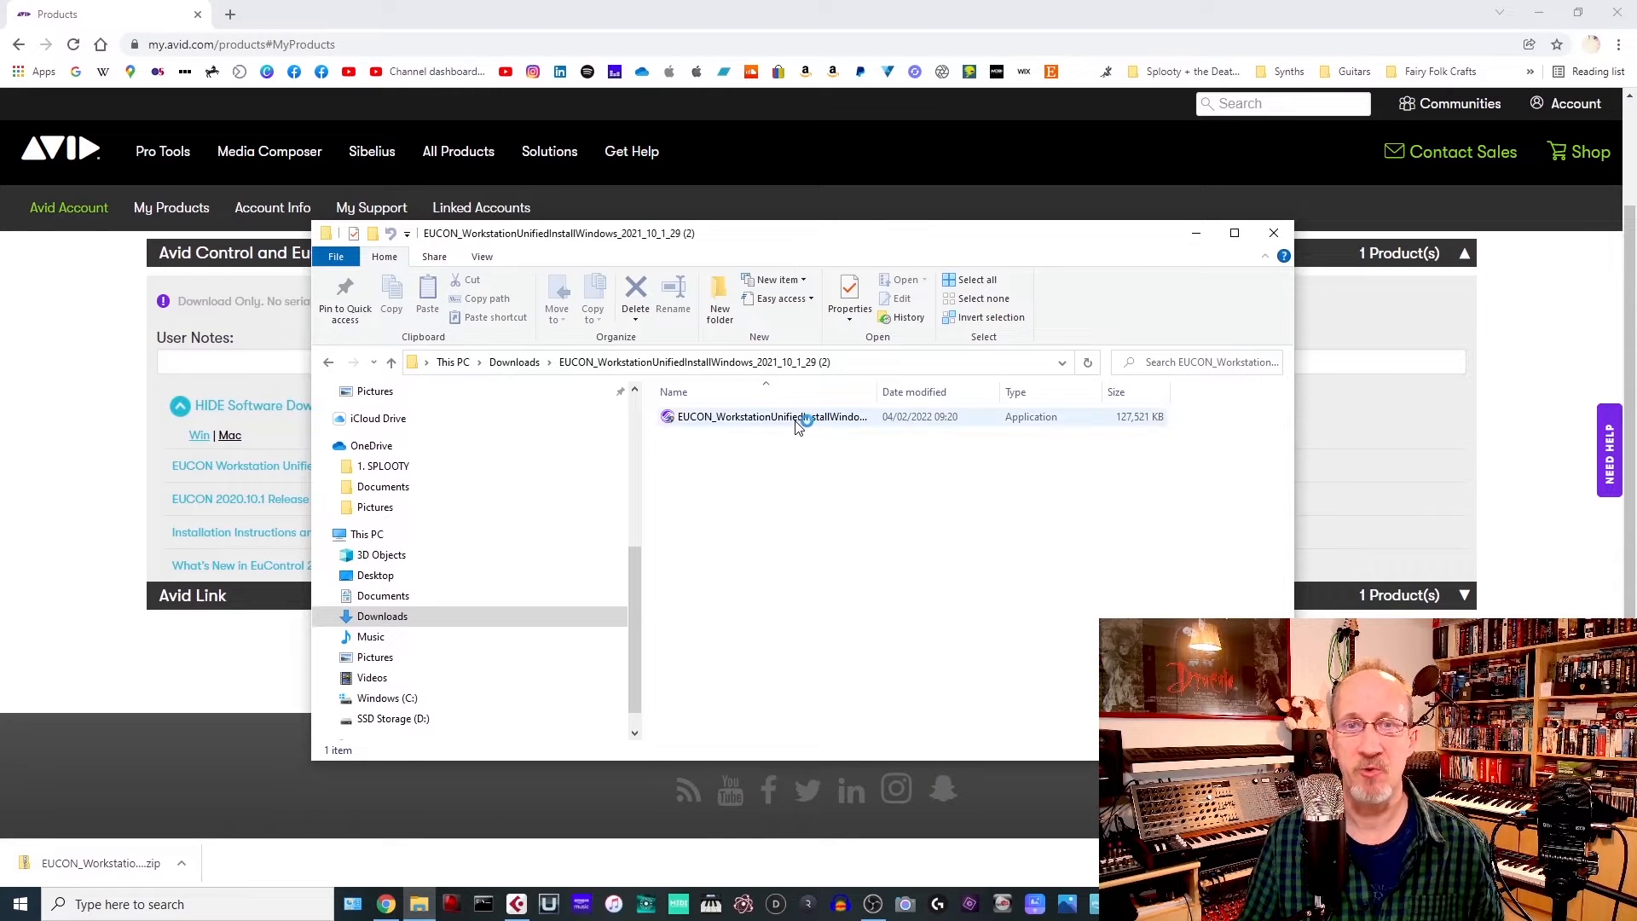
left_click(772, 416)
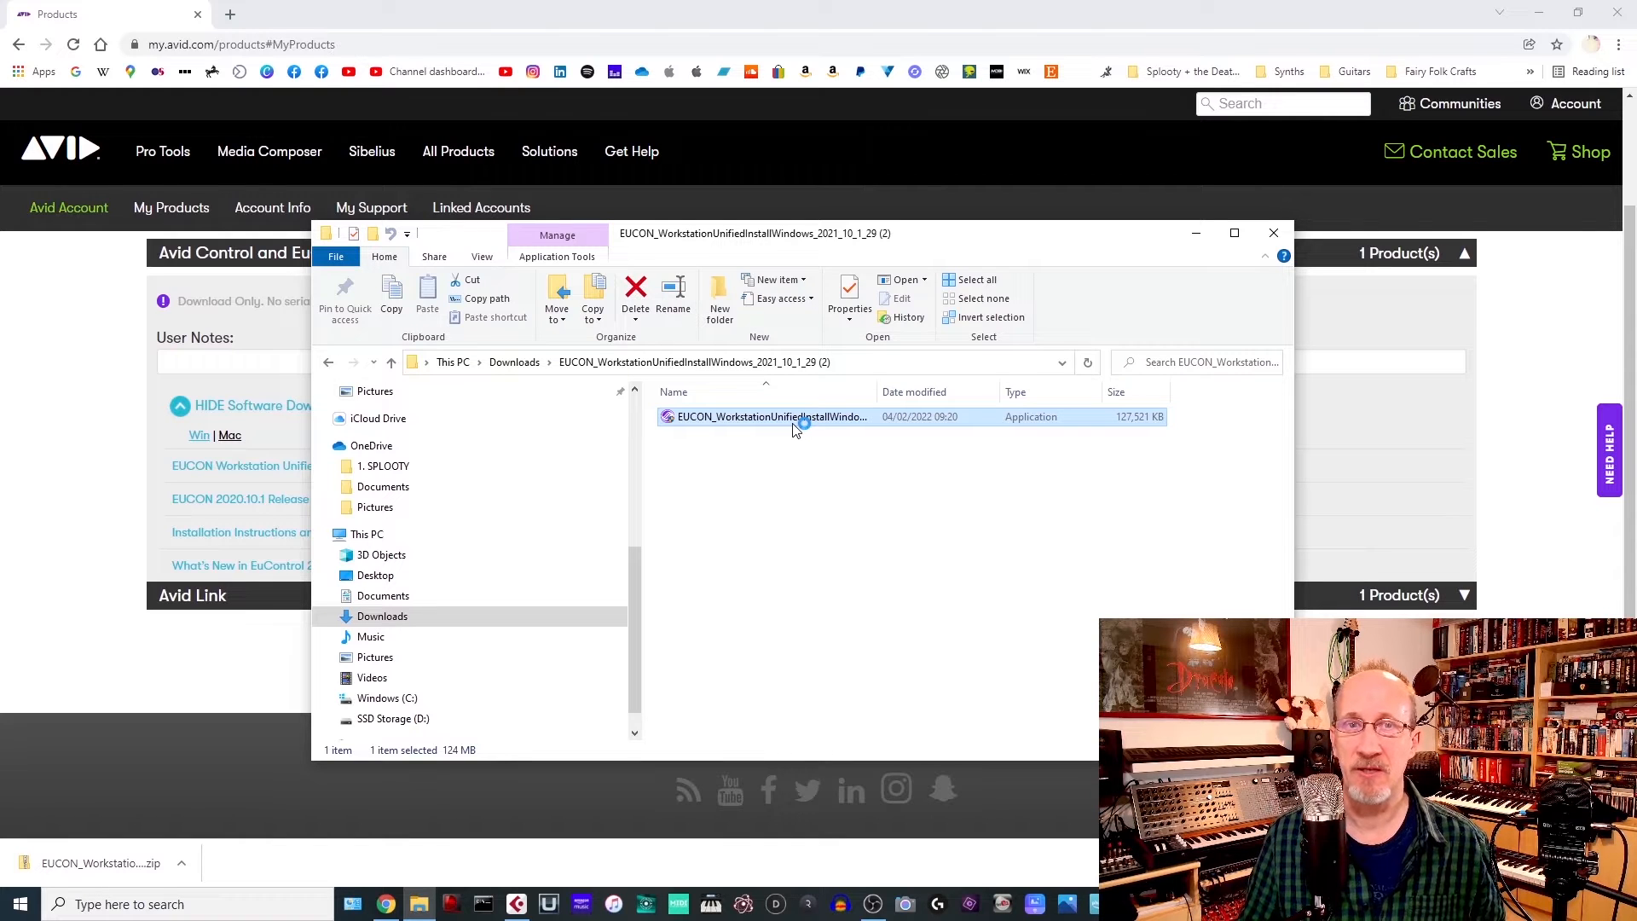
double_click(771, 417)
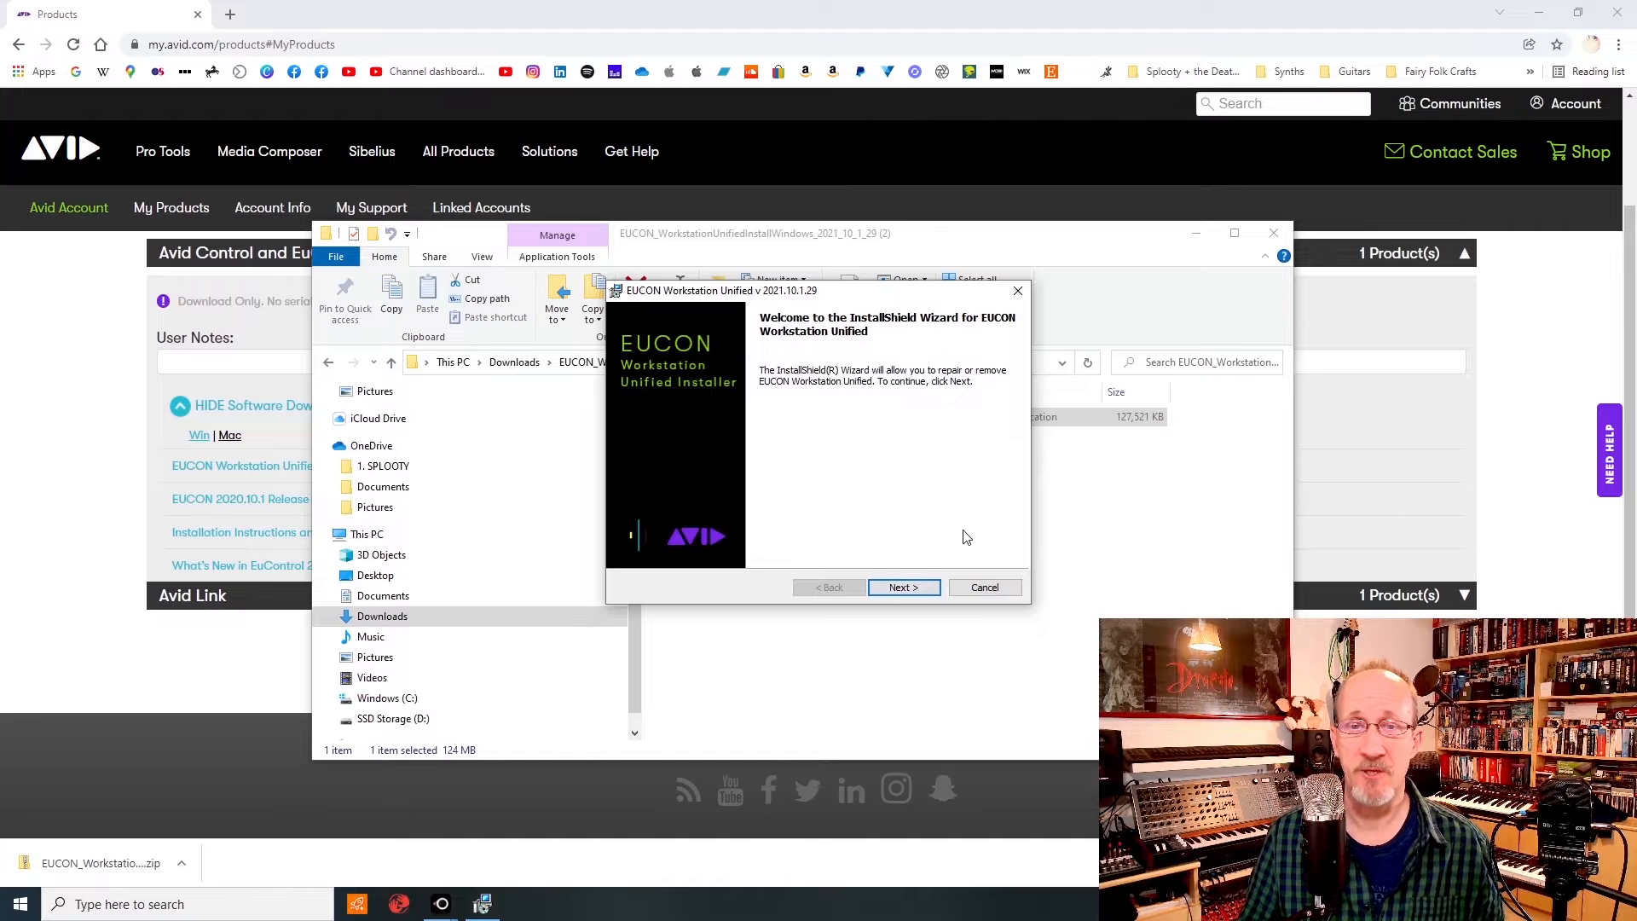
Advance past the InstallShield welcome page to the S1/S3/Dock/Control/Artist Series features list.
left_click(903, 587)
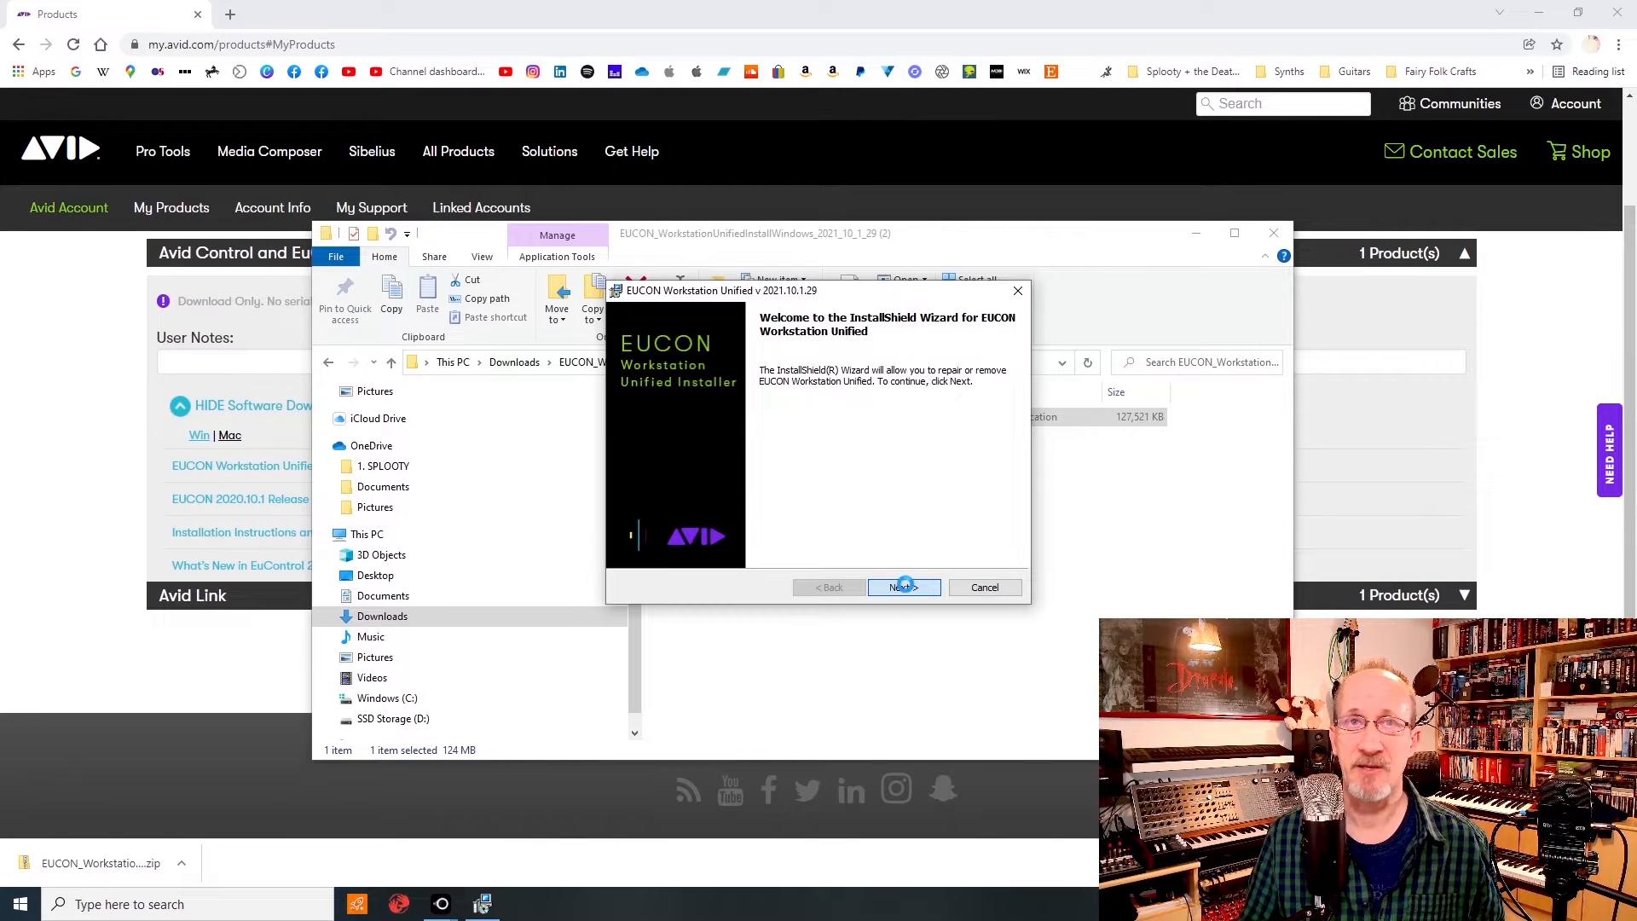
left_click(903, 587)
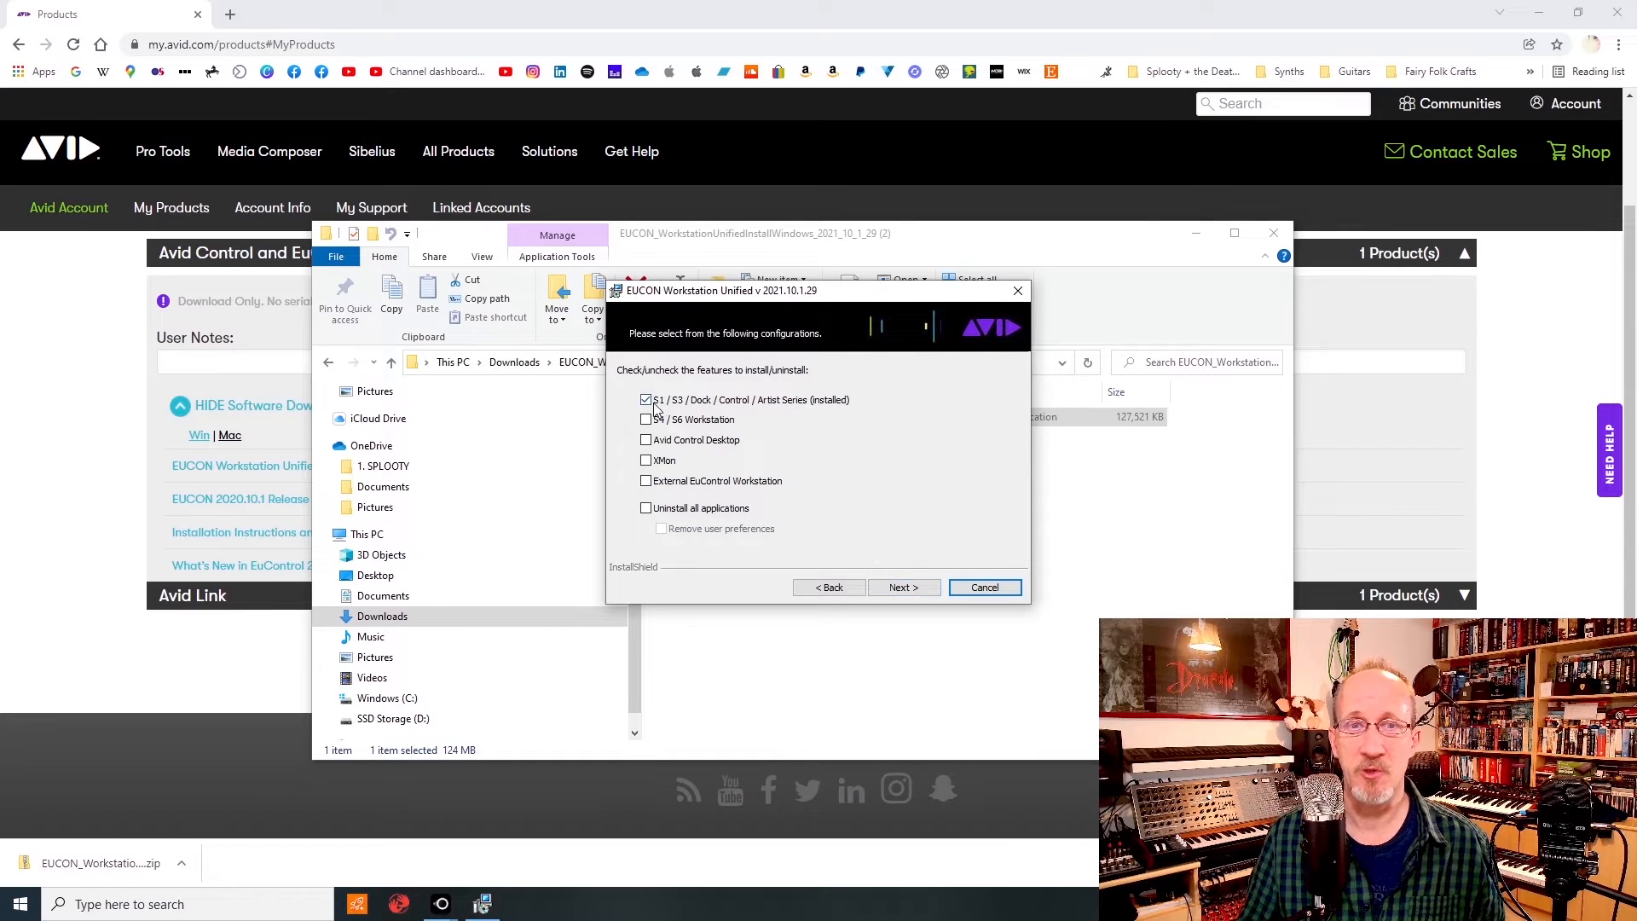
mouse_move(709, 408)
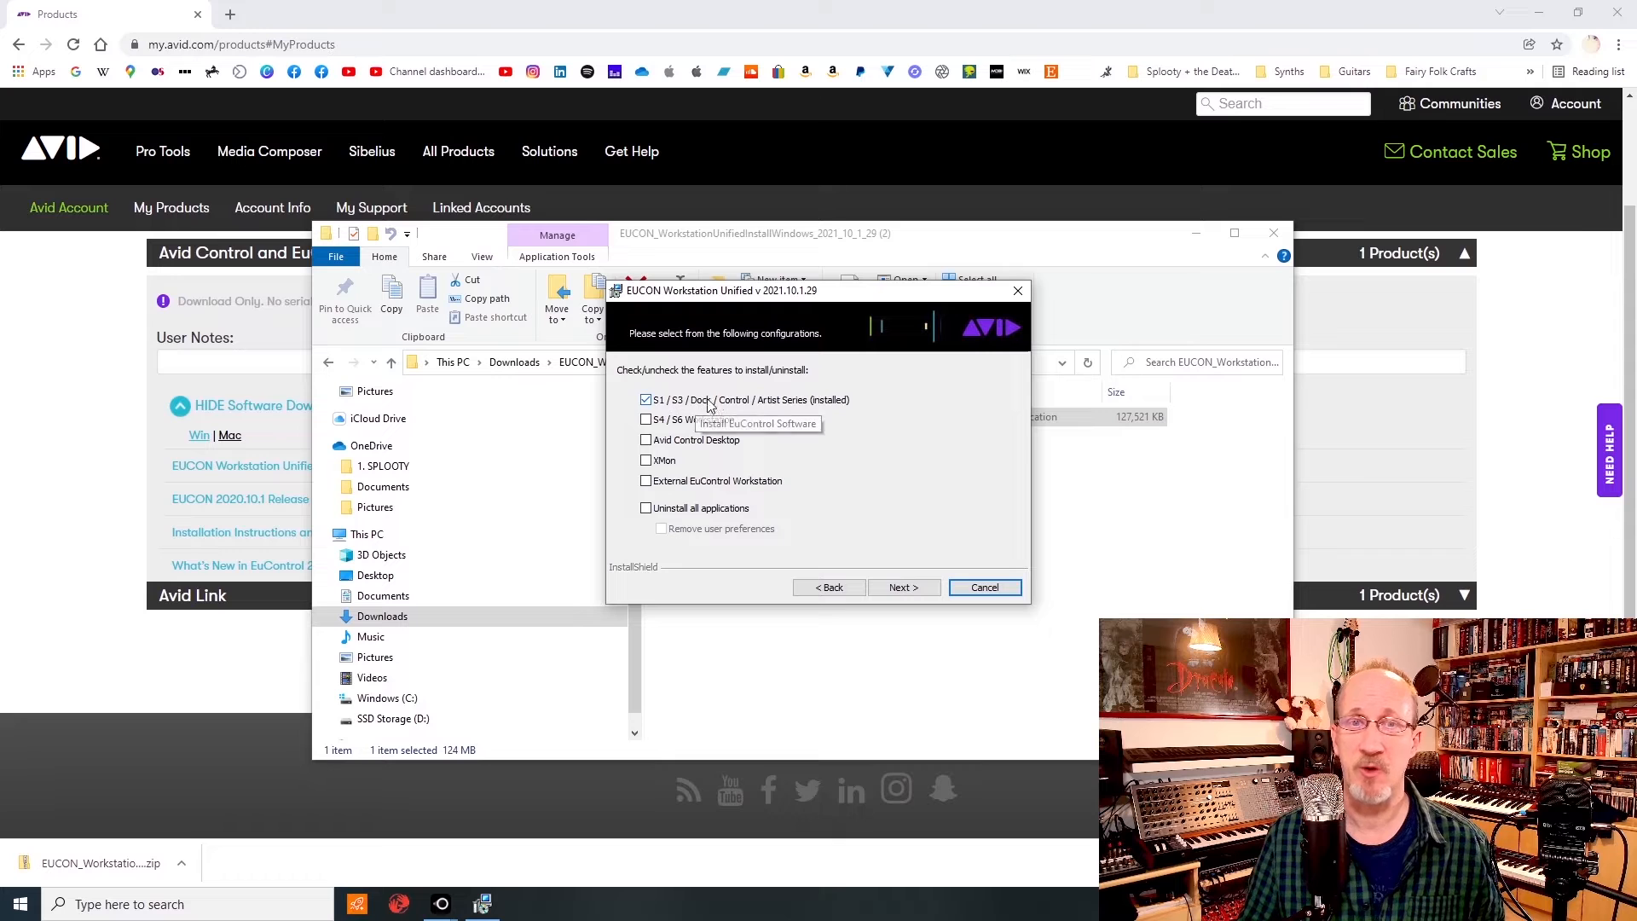
mouse_move(806, 405)
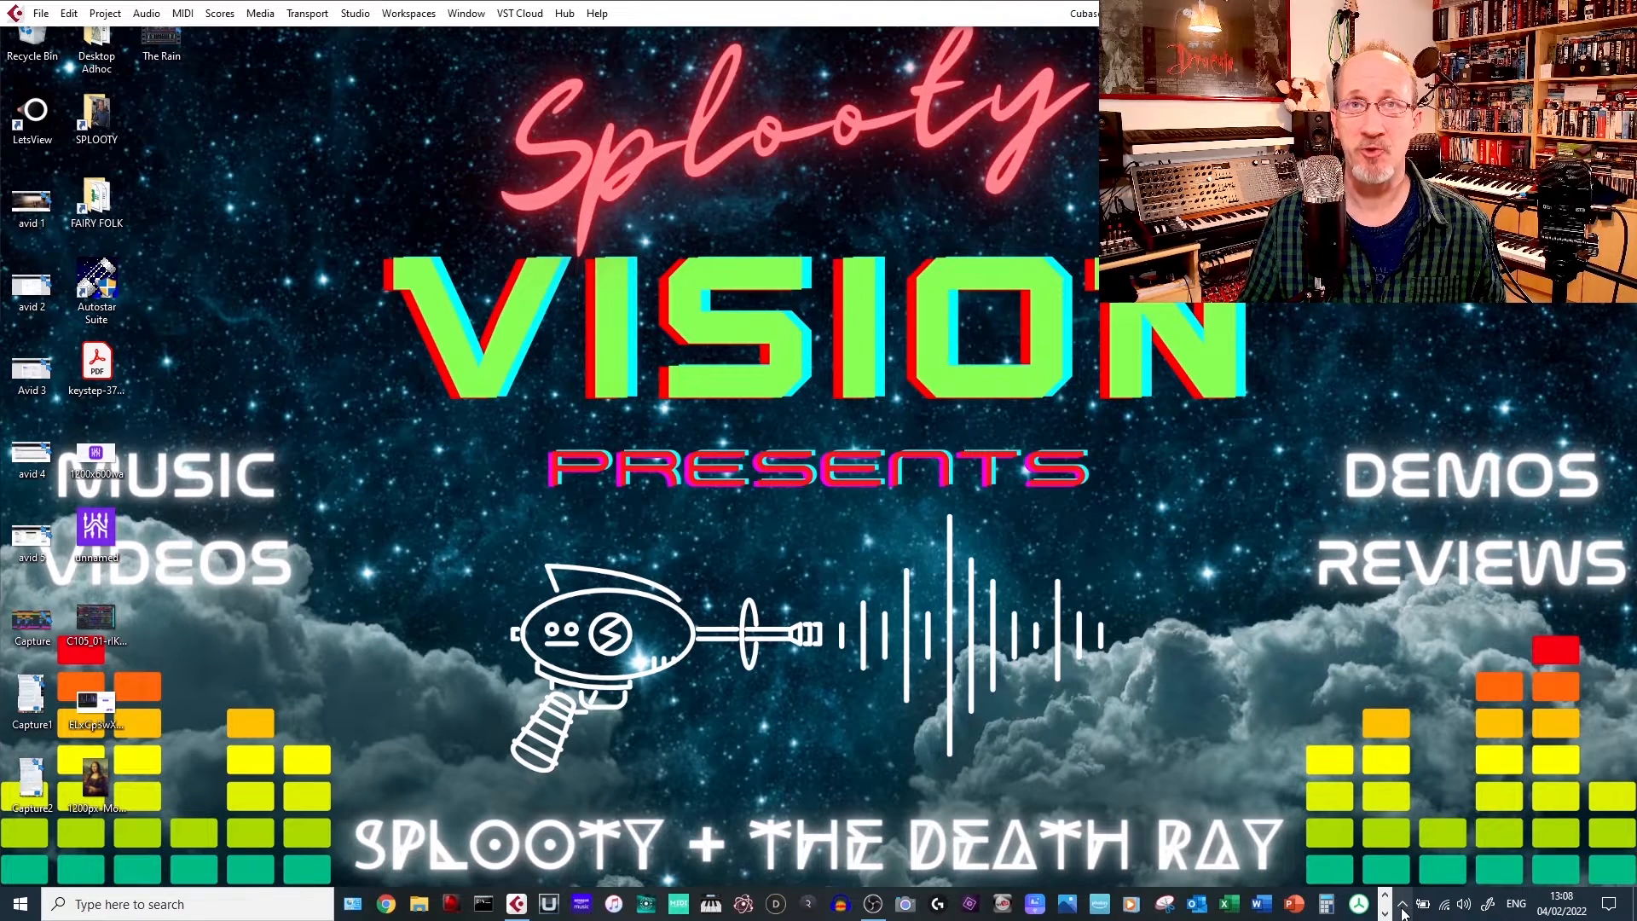
mouse_move(1384, 896)
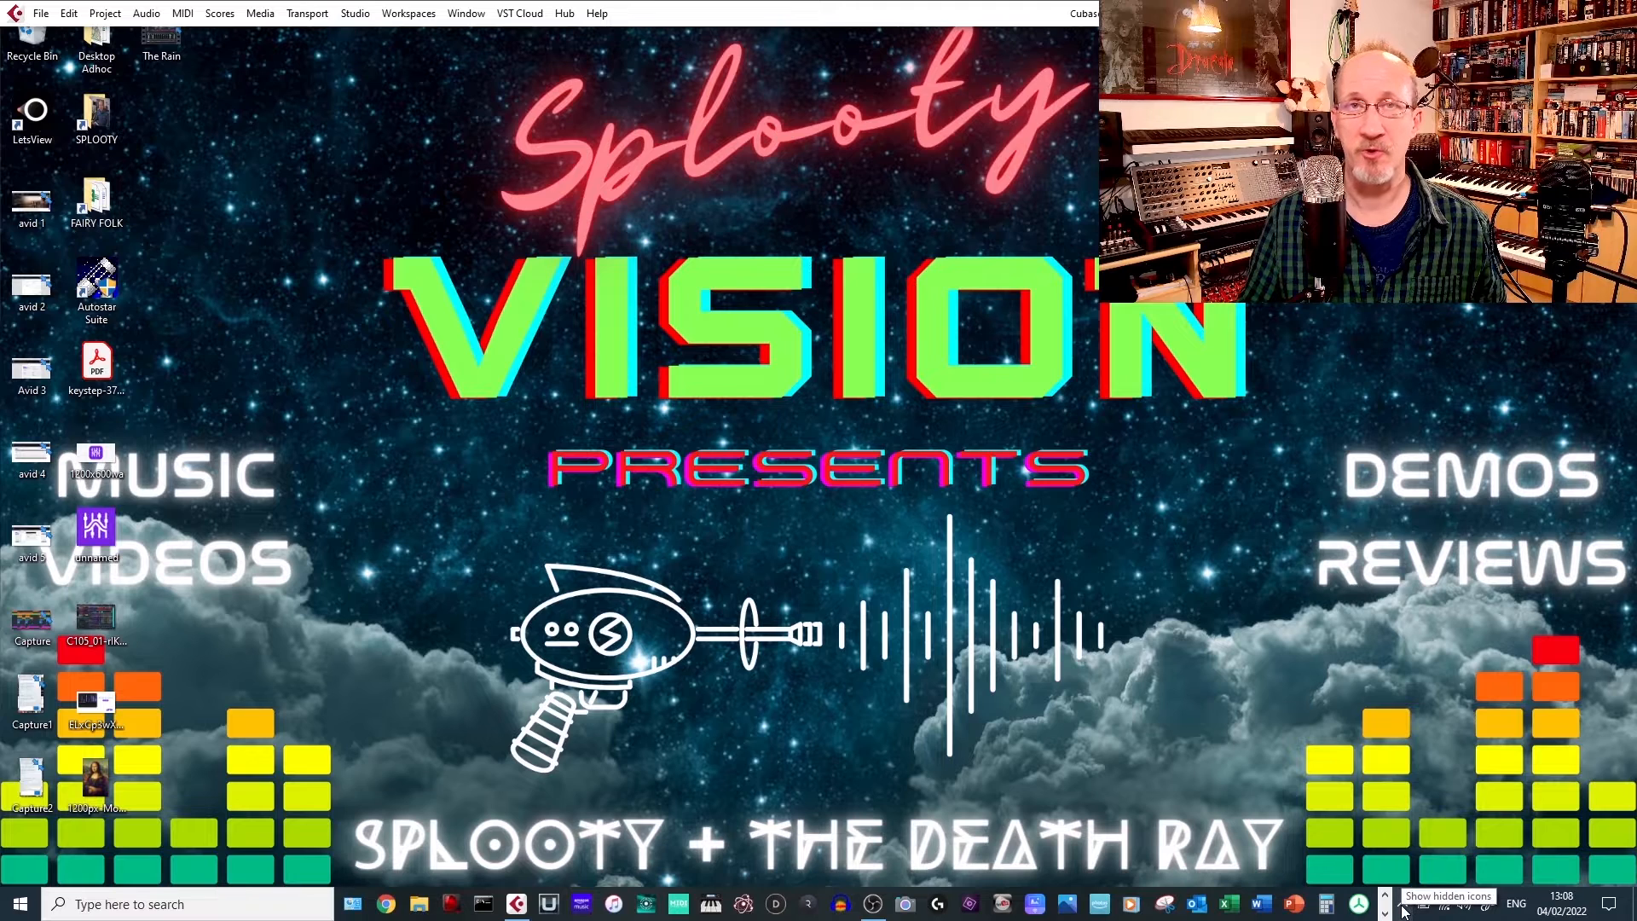
Expand the taskbar's hidden background-app icons.
left_click(1383, 896)
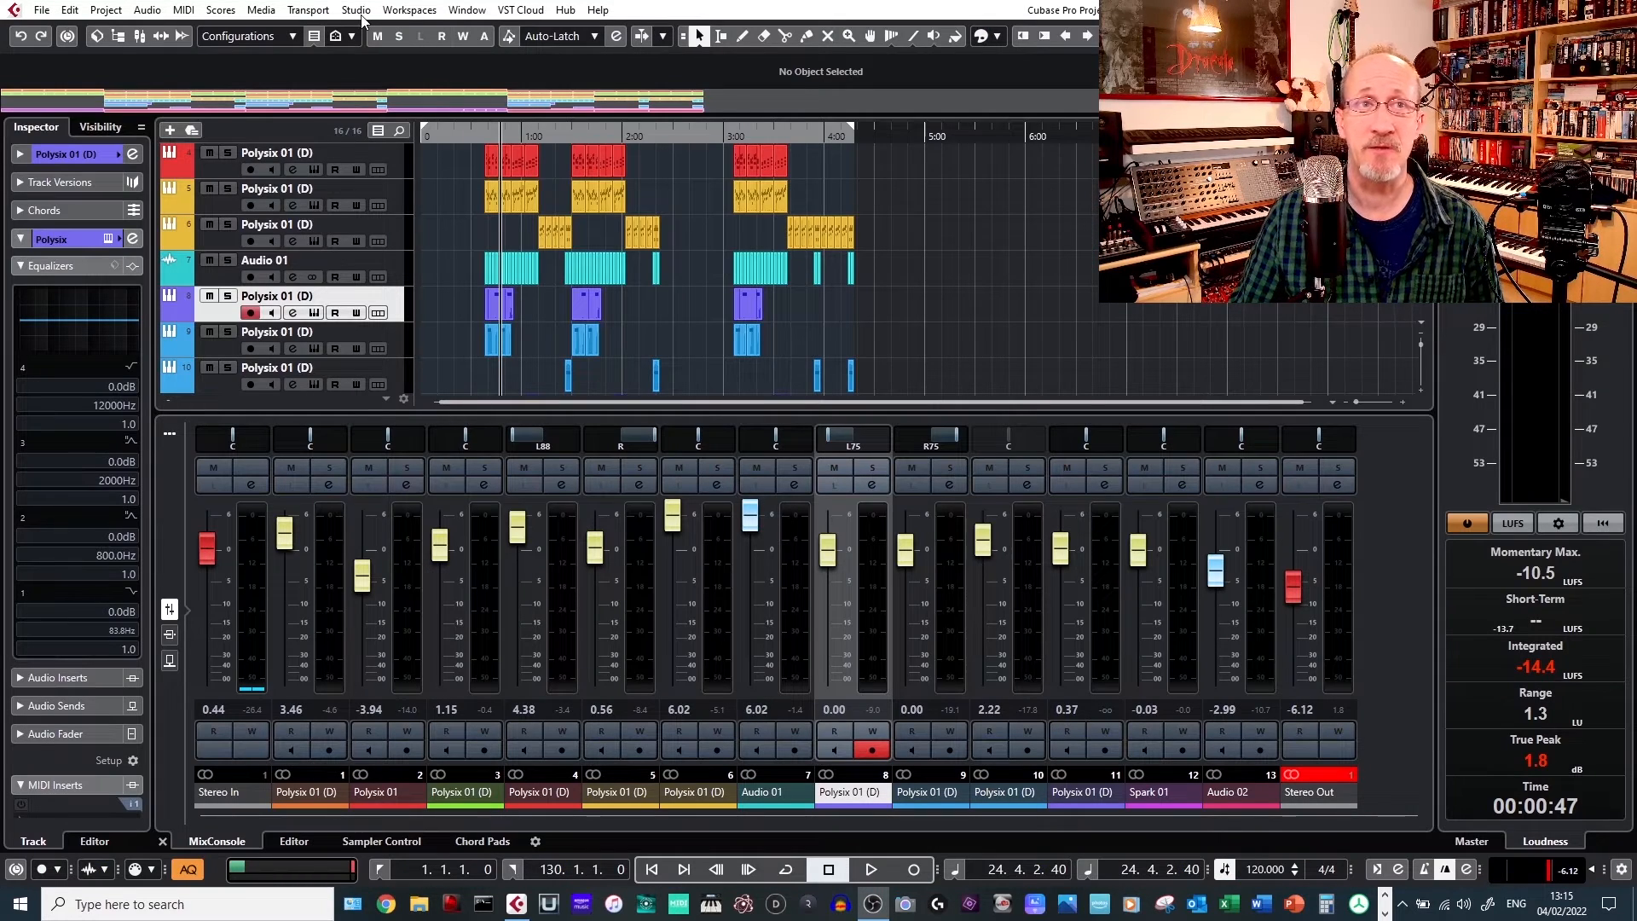
Select EuCon under Remote Devices in Cubase Studio Setup and confirm with OK.
left_click(356, 9)
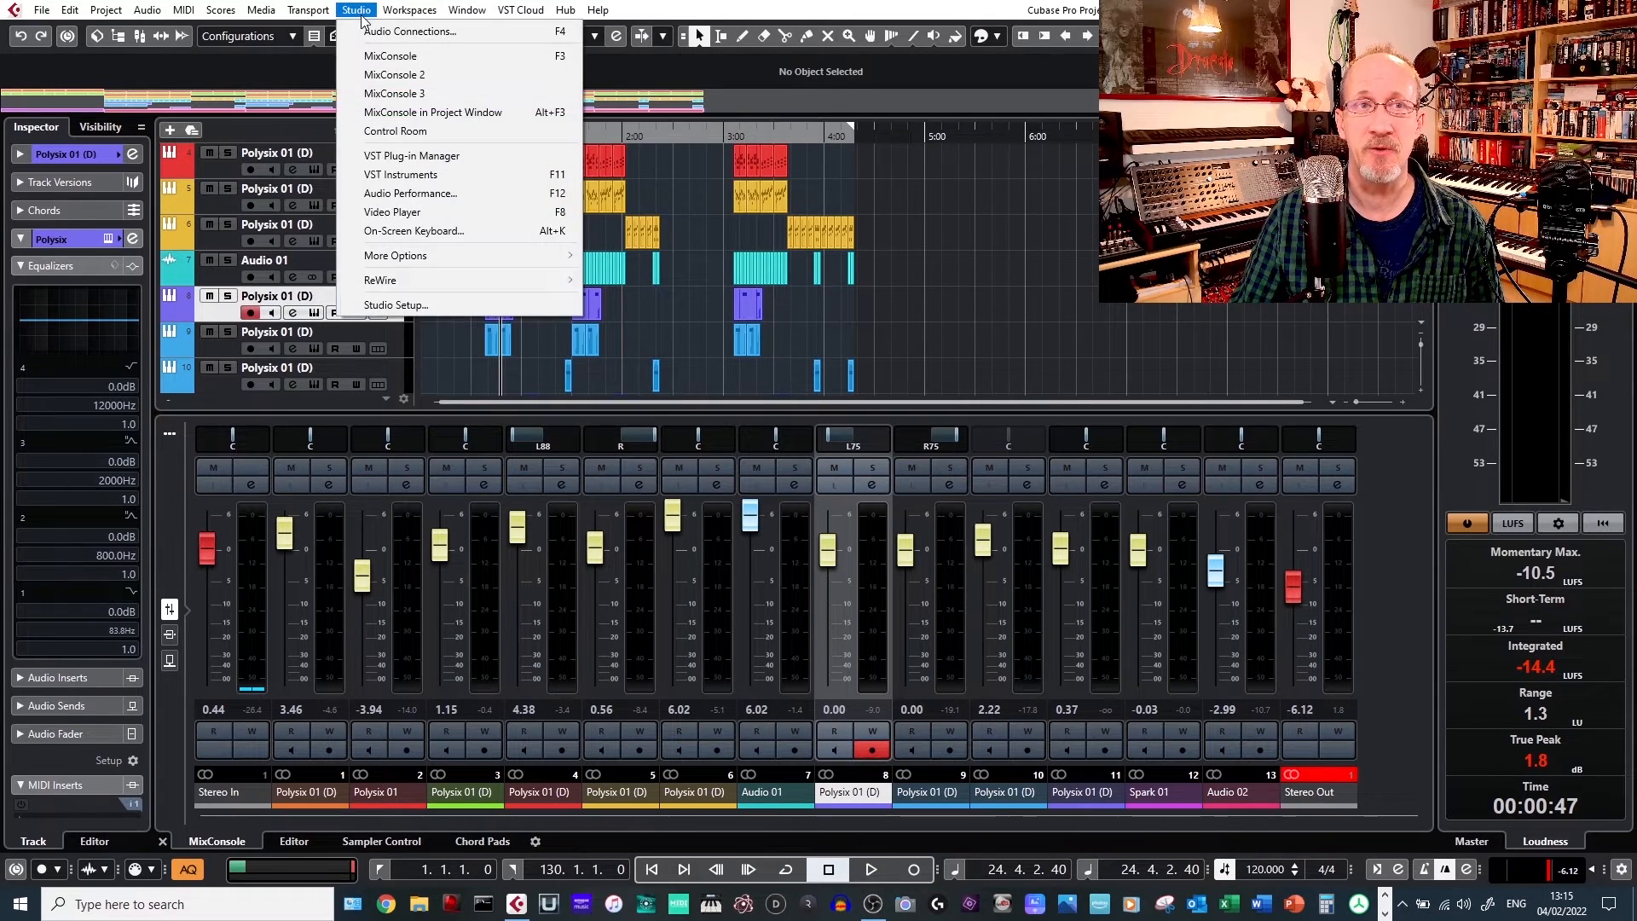
left_click(394, 304)
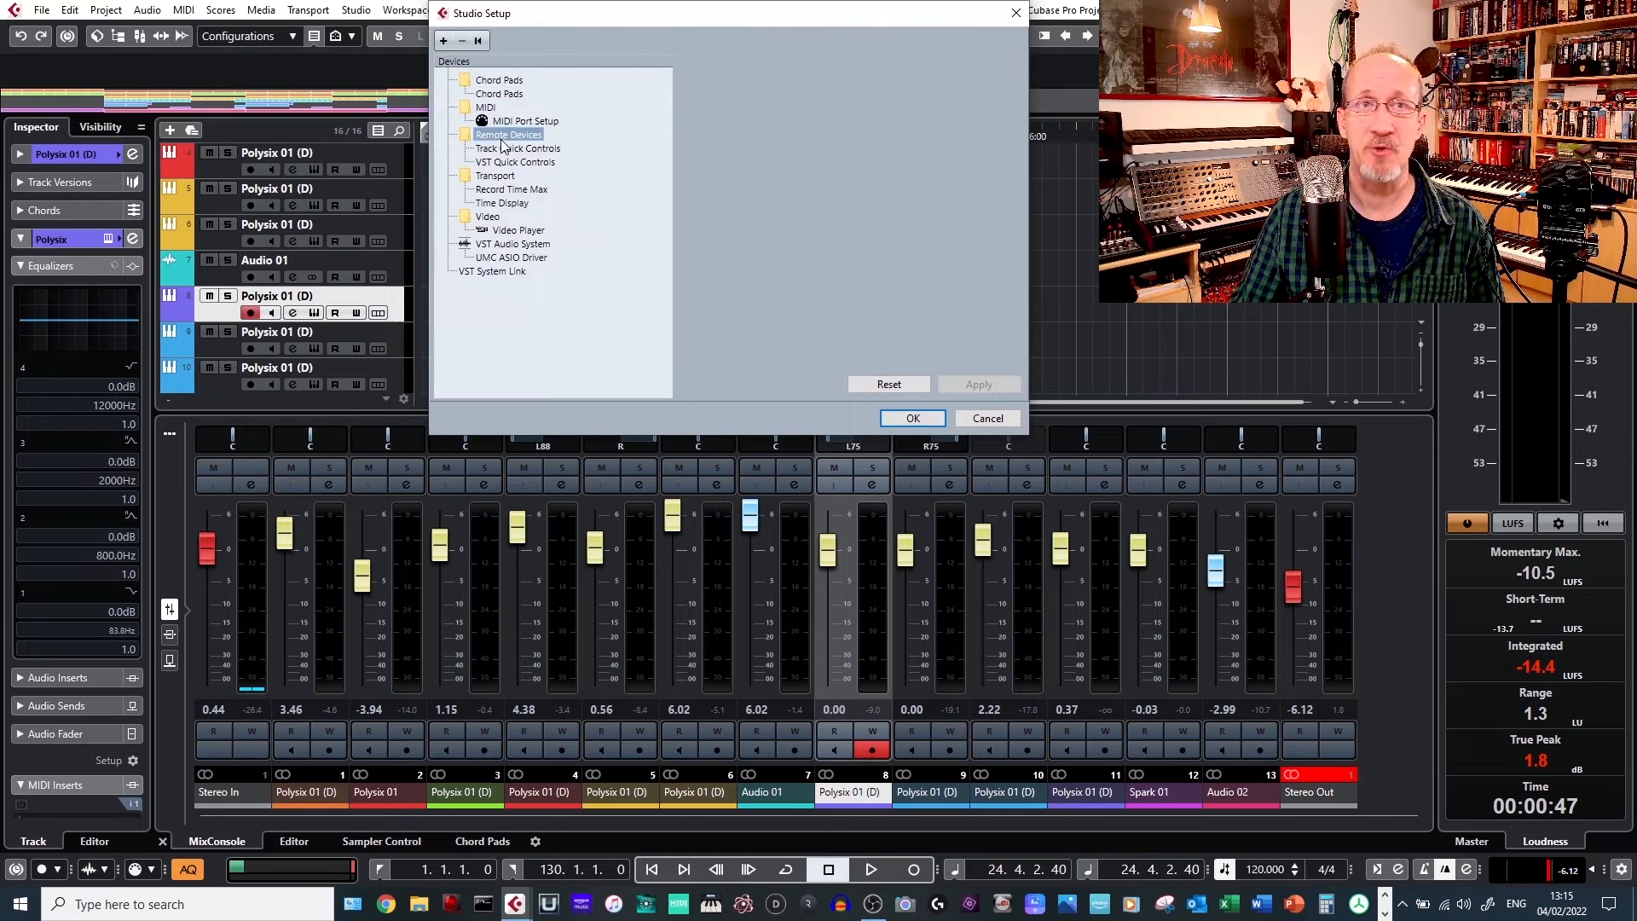
left_click(443, 40)
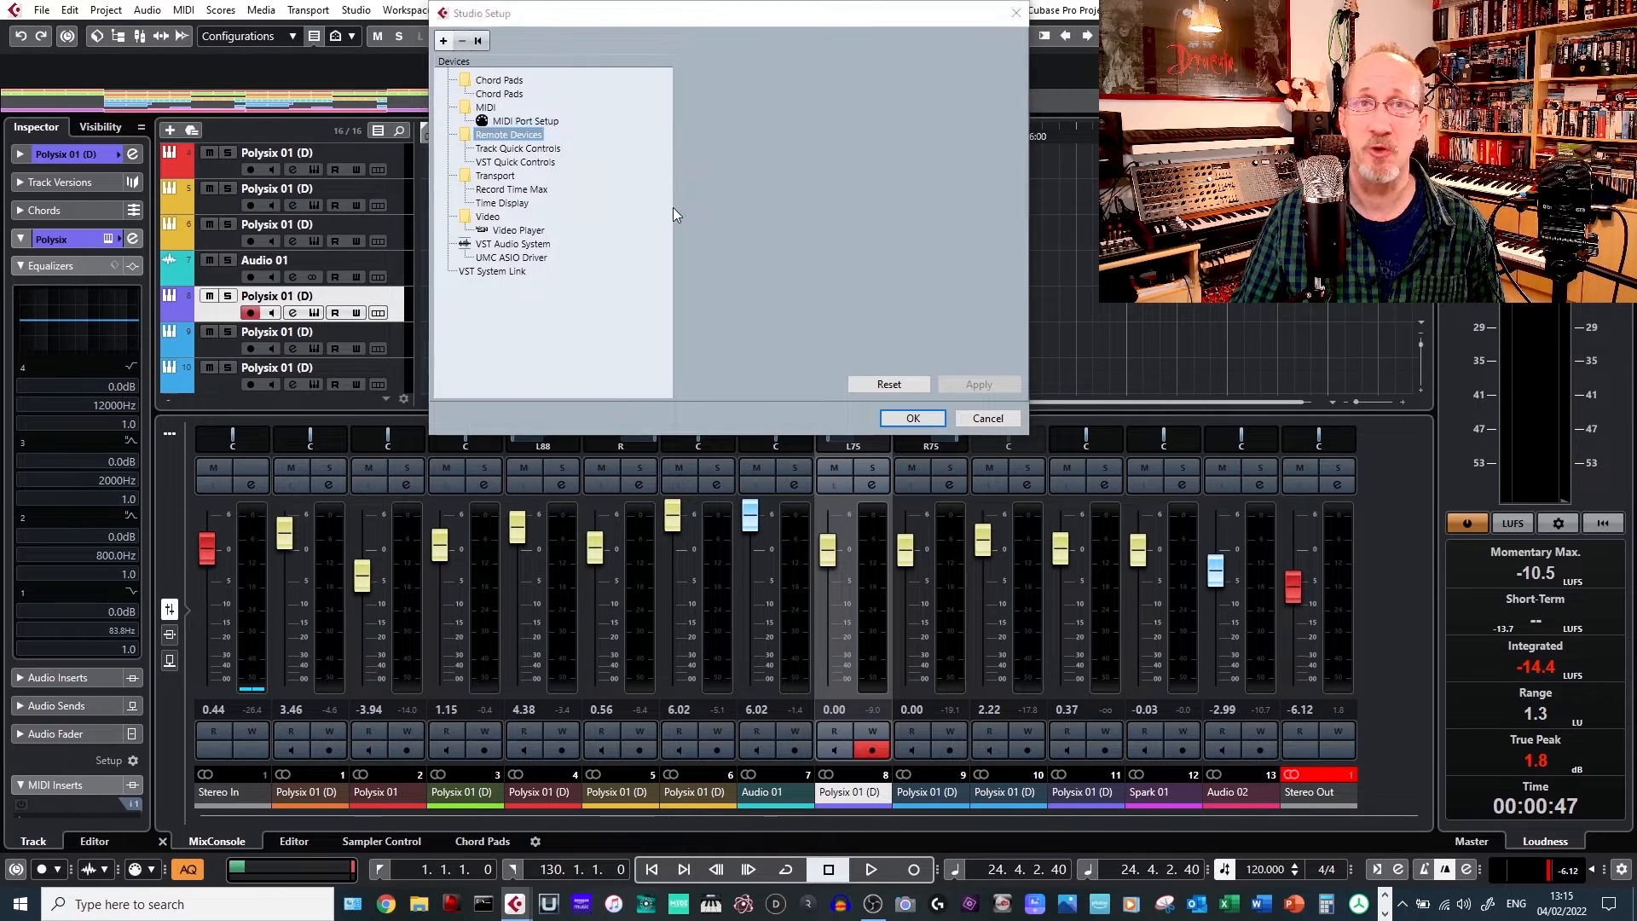
left_click(505, 149)
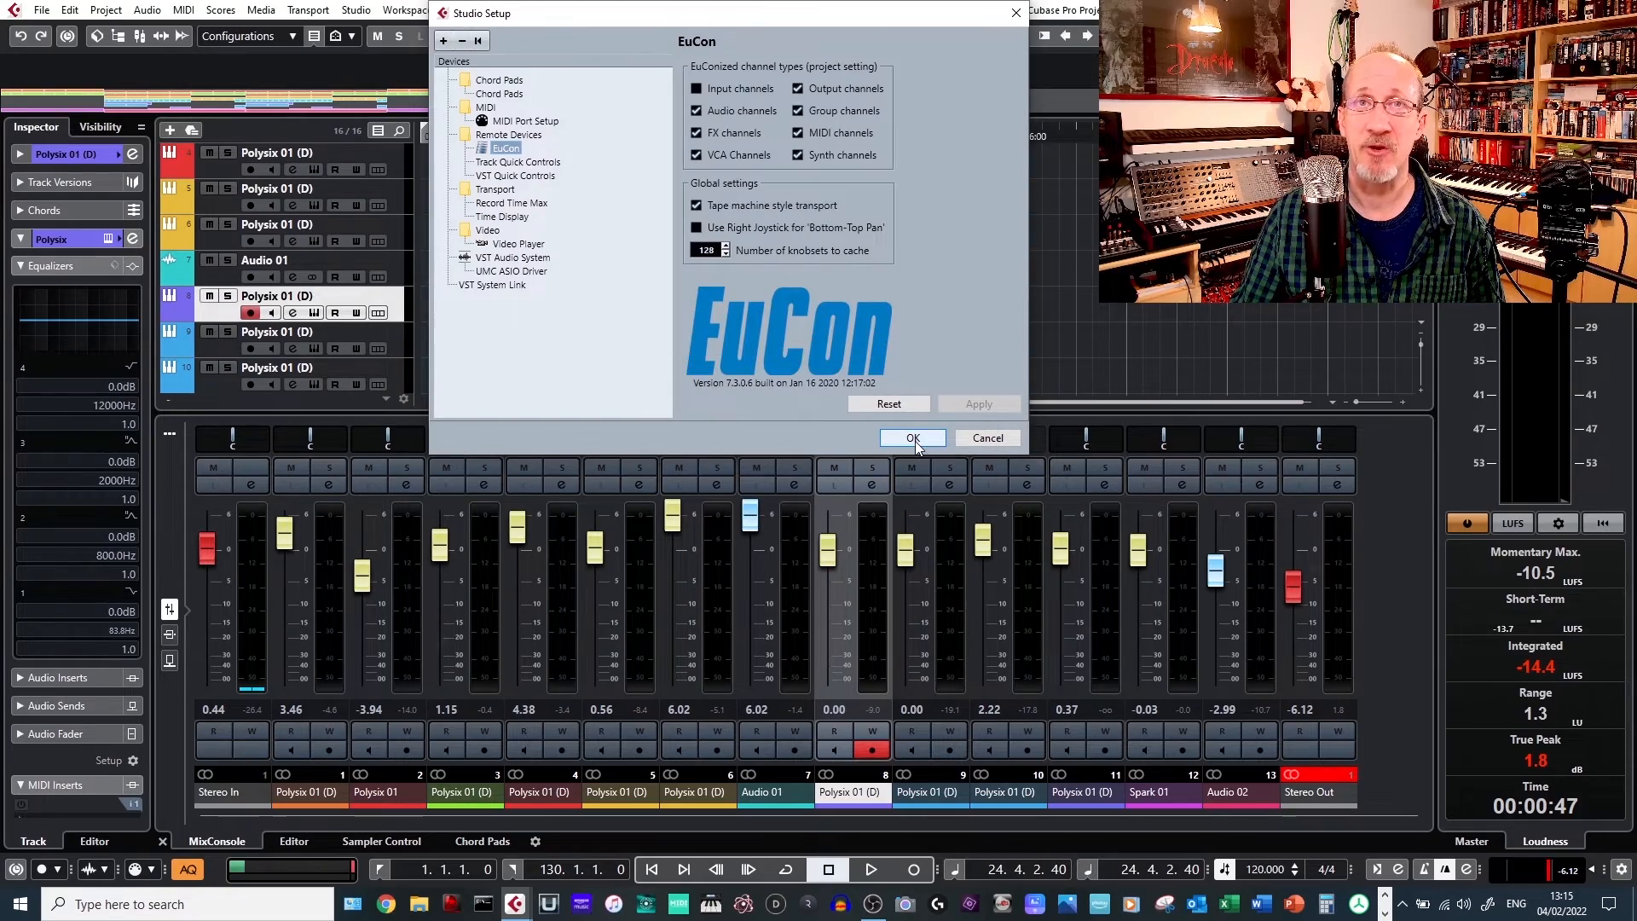
left_click(911, 438)
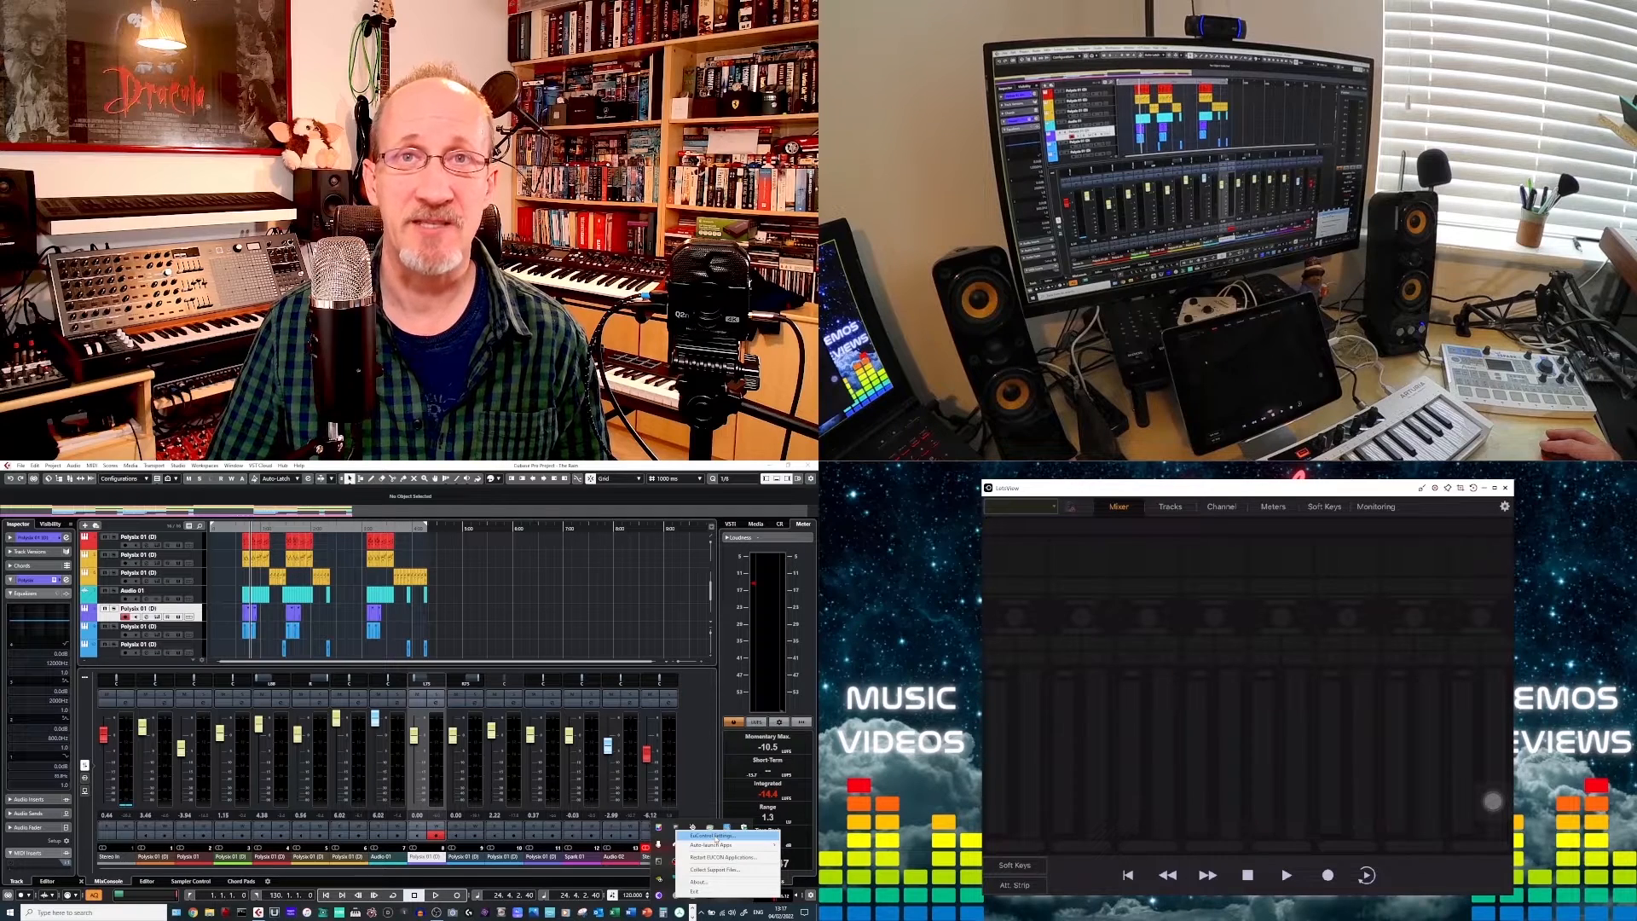
Add the Avid Control iPad from Available Surfaces to My Surfaces in EuControl Settings.
left_click(716, 833)
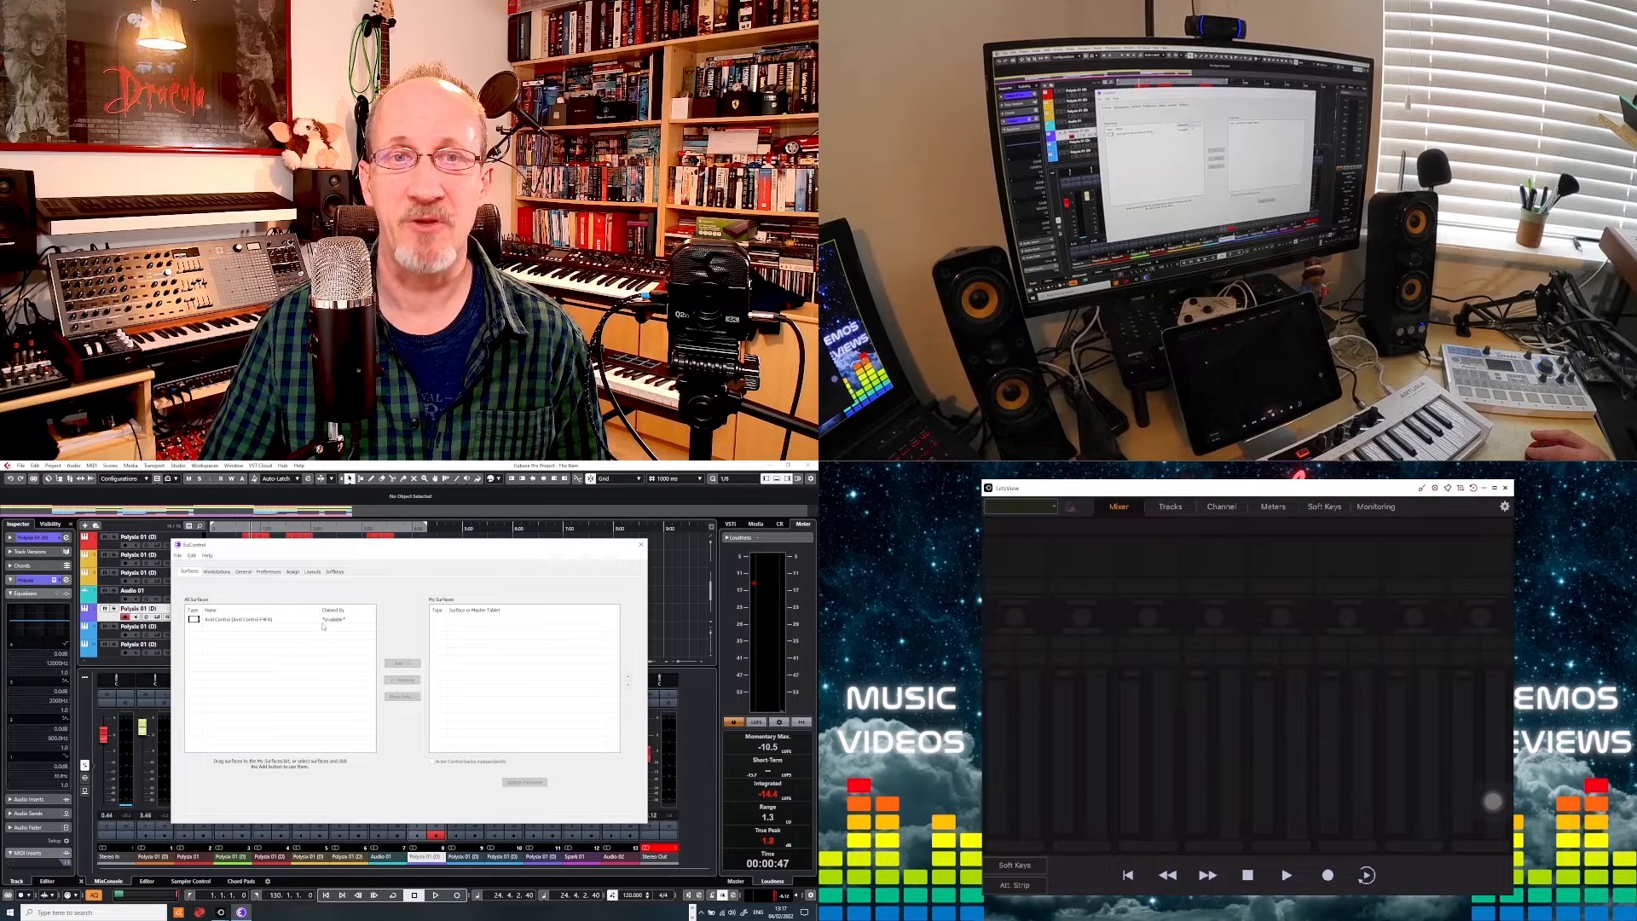
left_click(250, 619)
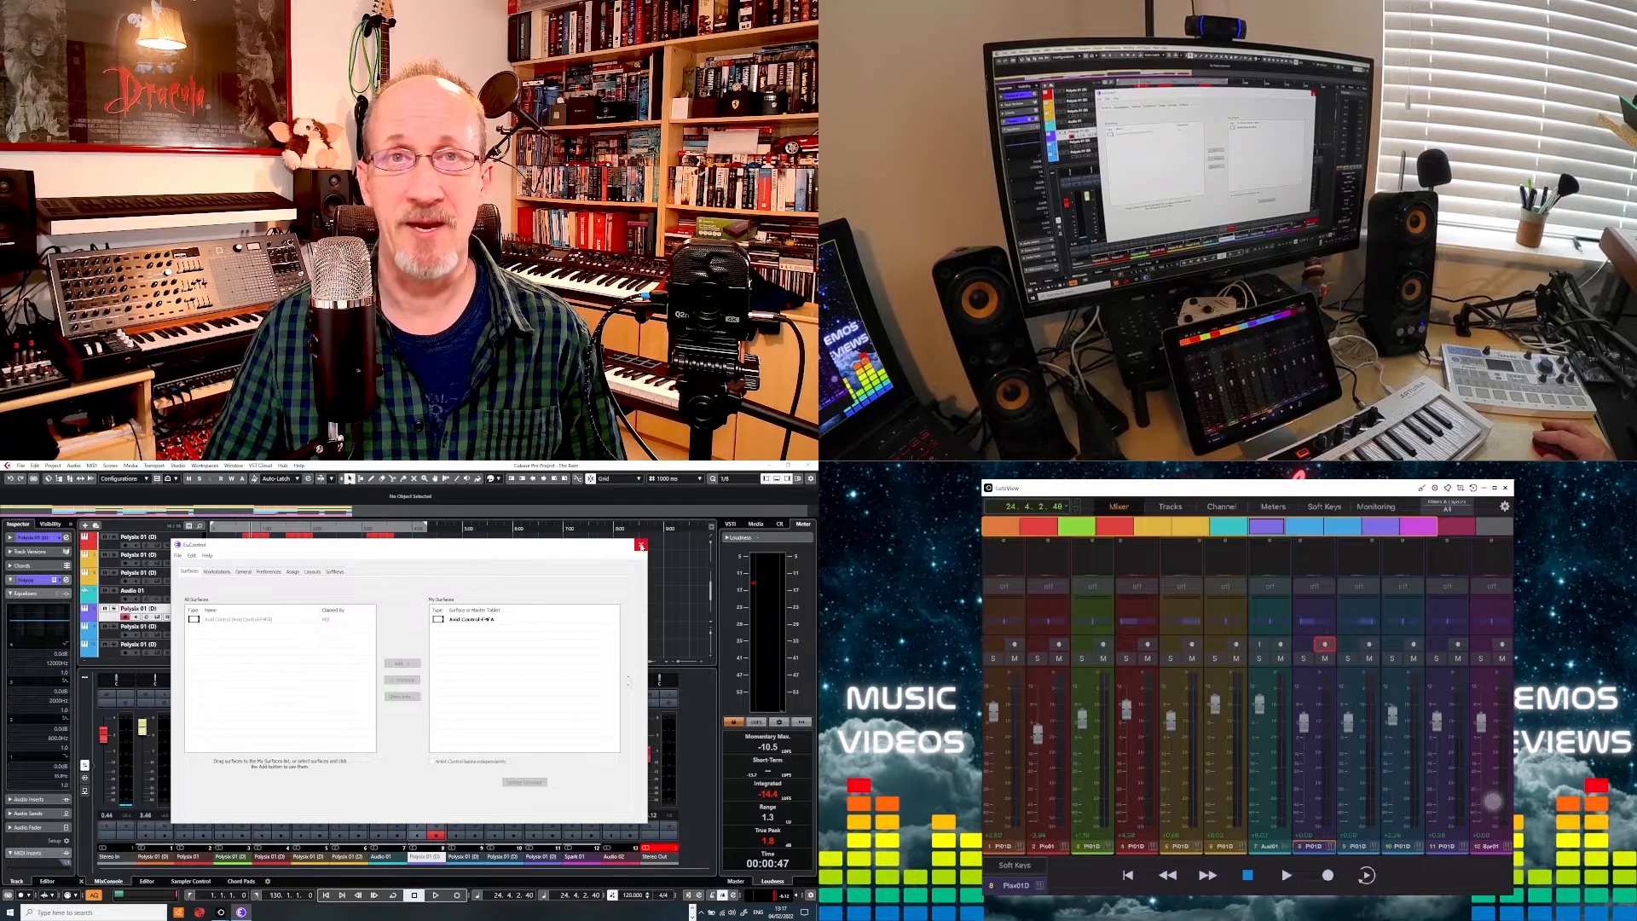
Close the EuControl Settings window.
left_click(642, 545)
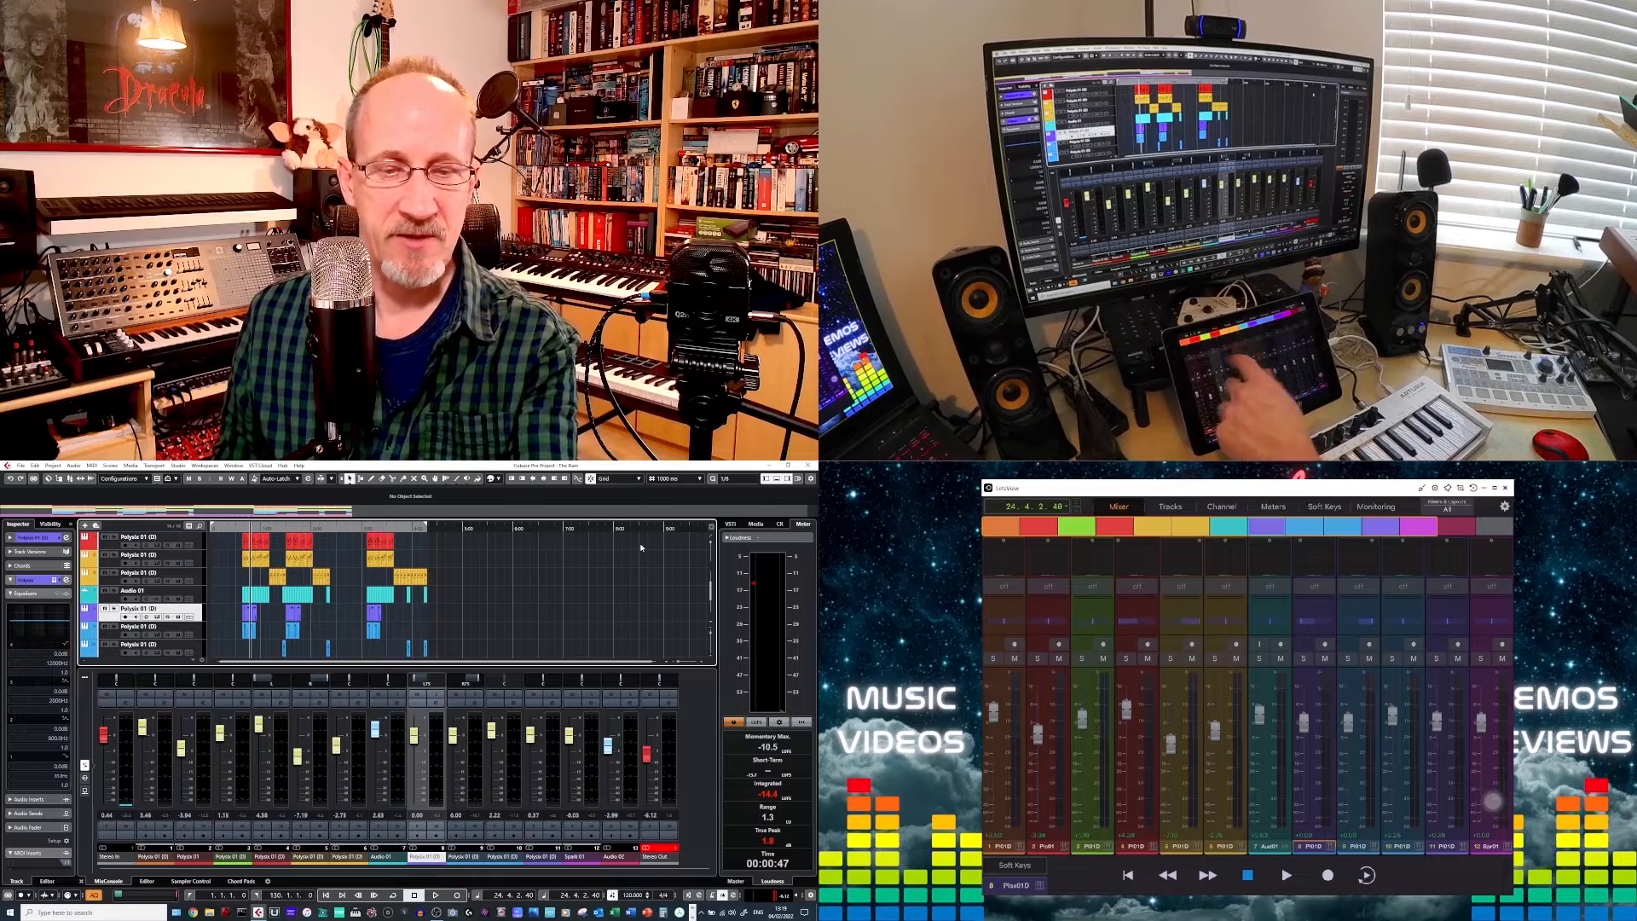
Run a short Cubase playback from the Avid Control transport controls.
left_click(1157, 627)
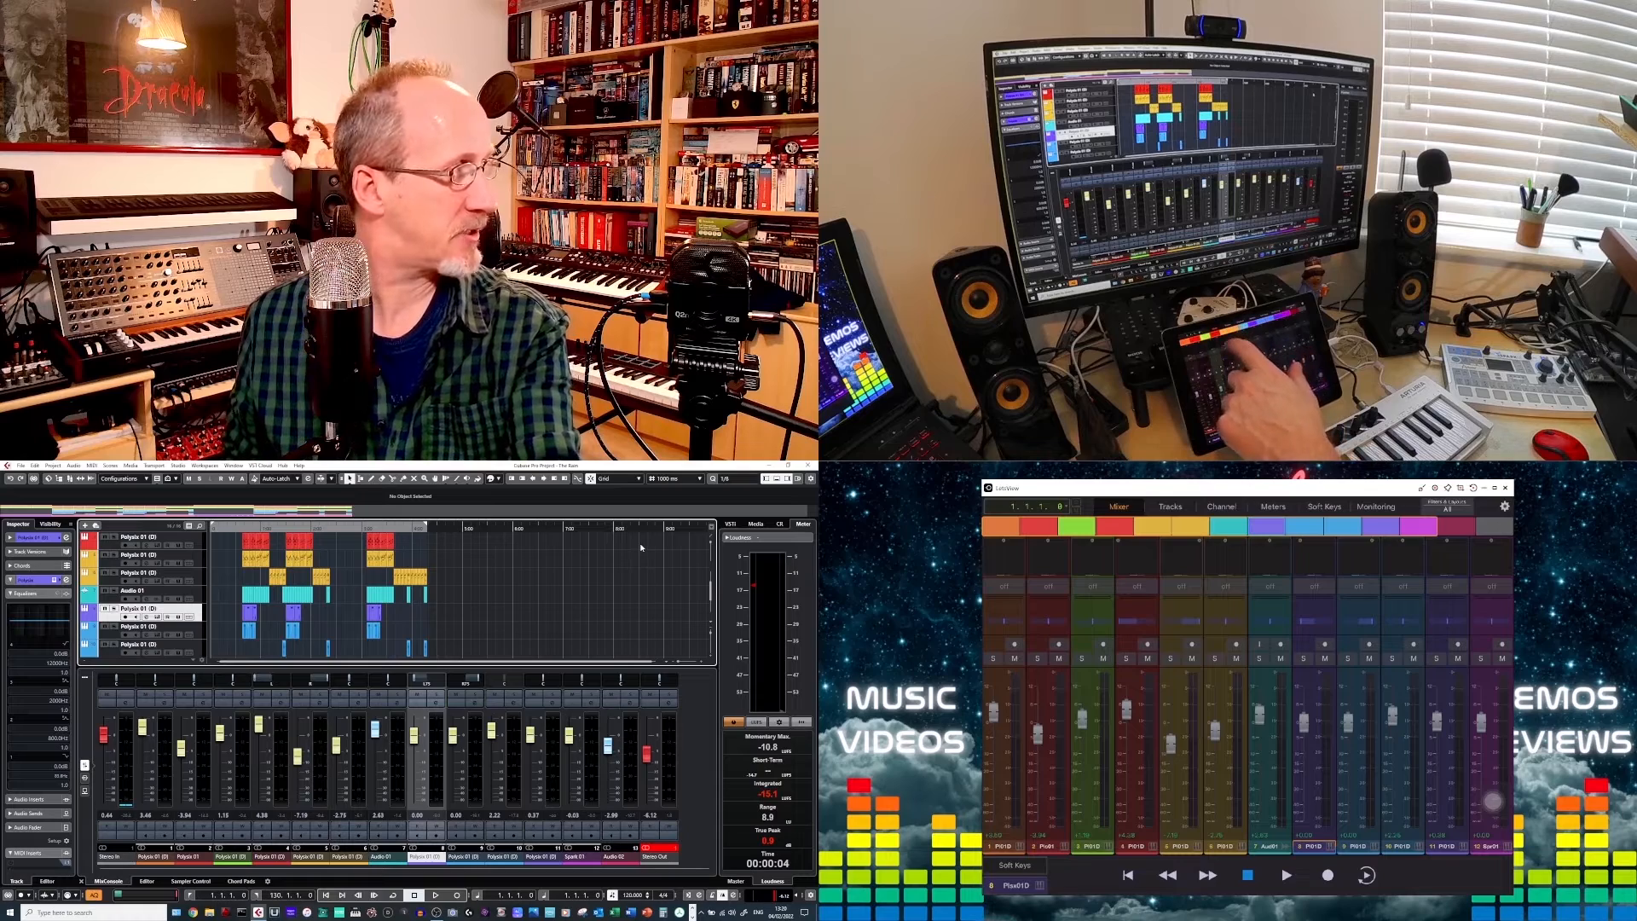
Show the Tracks page on the iPad and use the transport controls.
left_click(1169, 506)
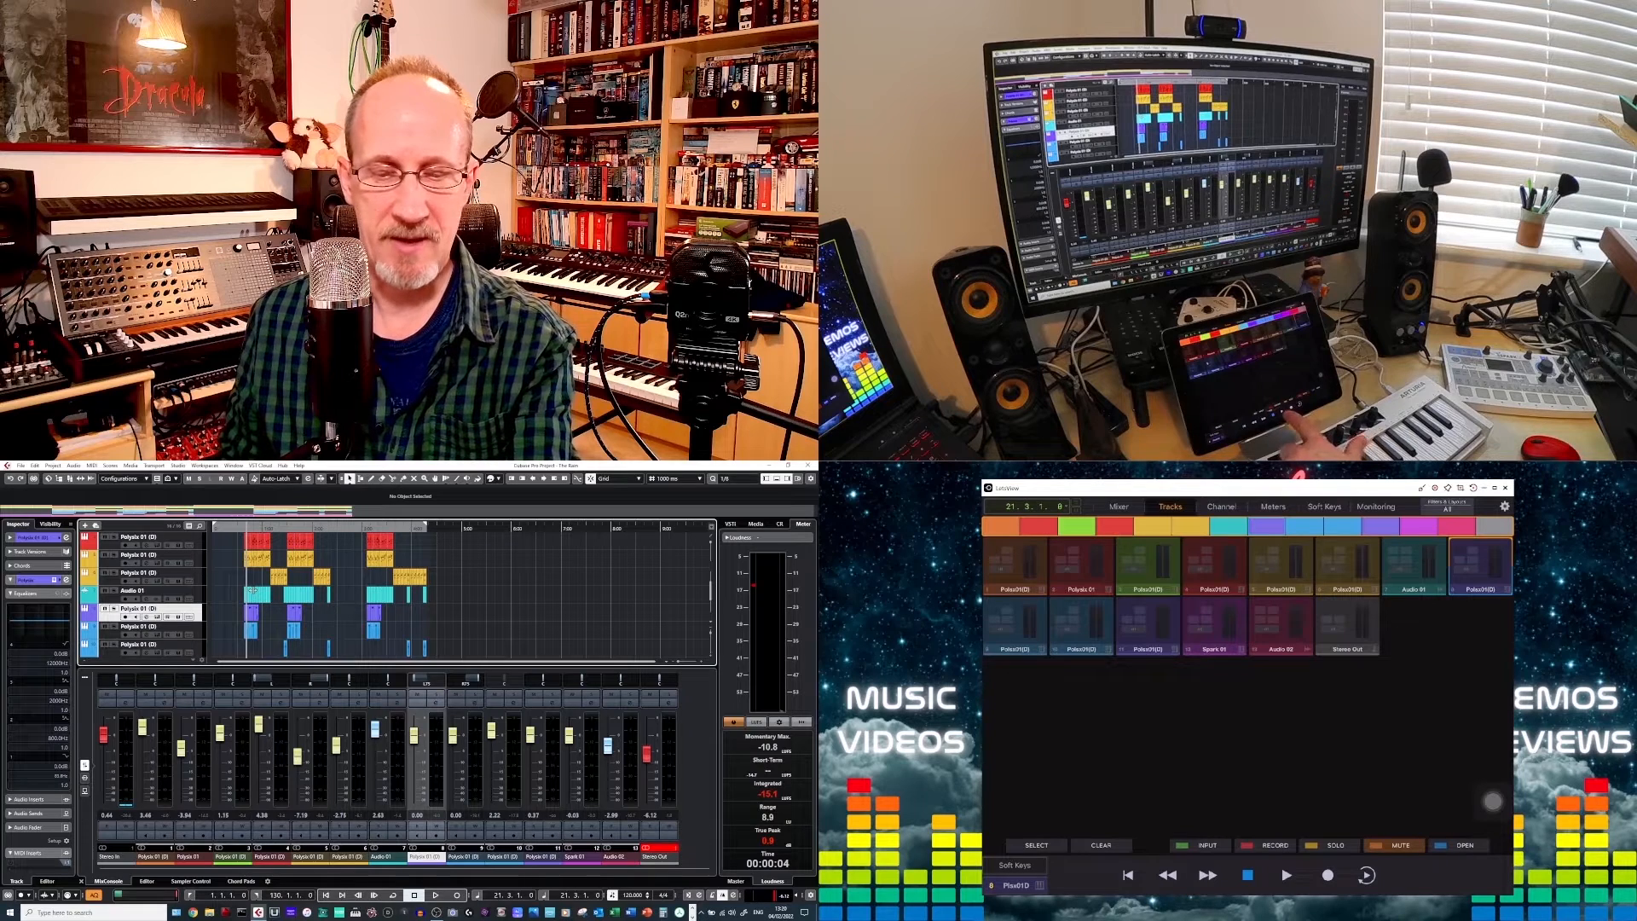
left_click(449, 894)
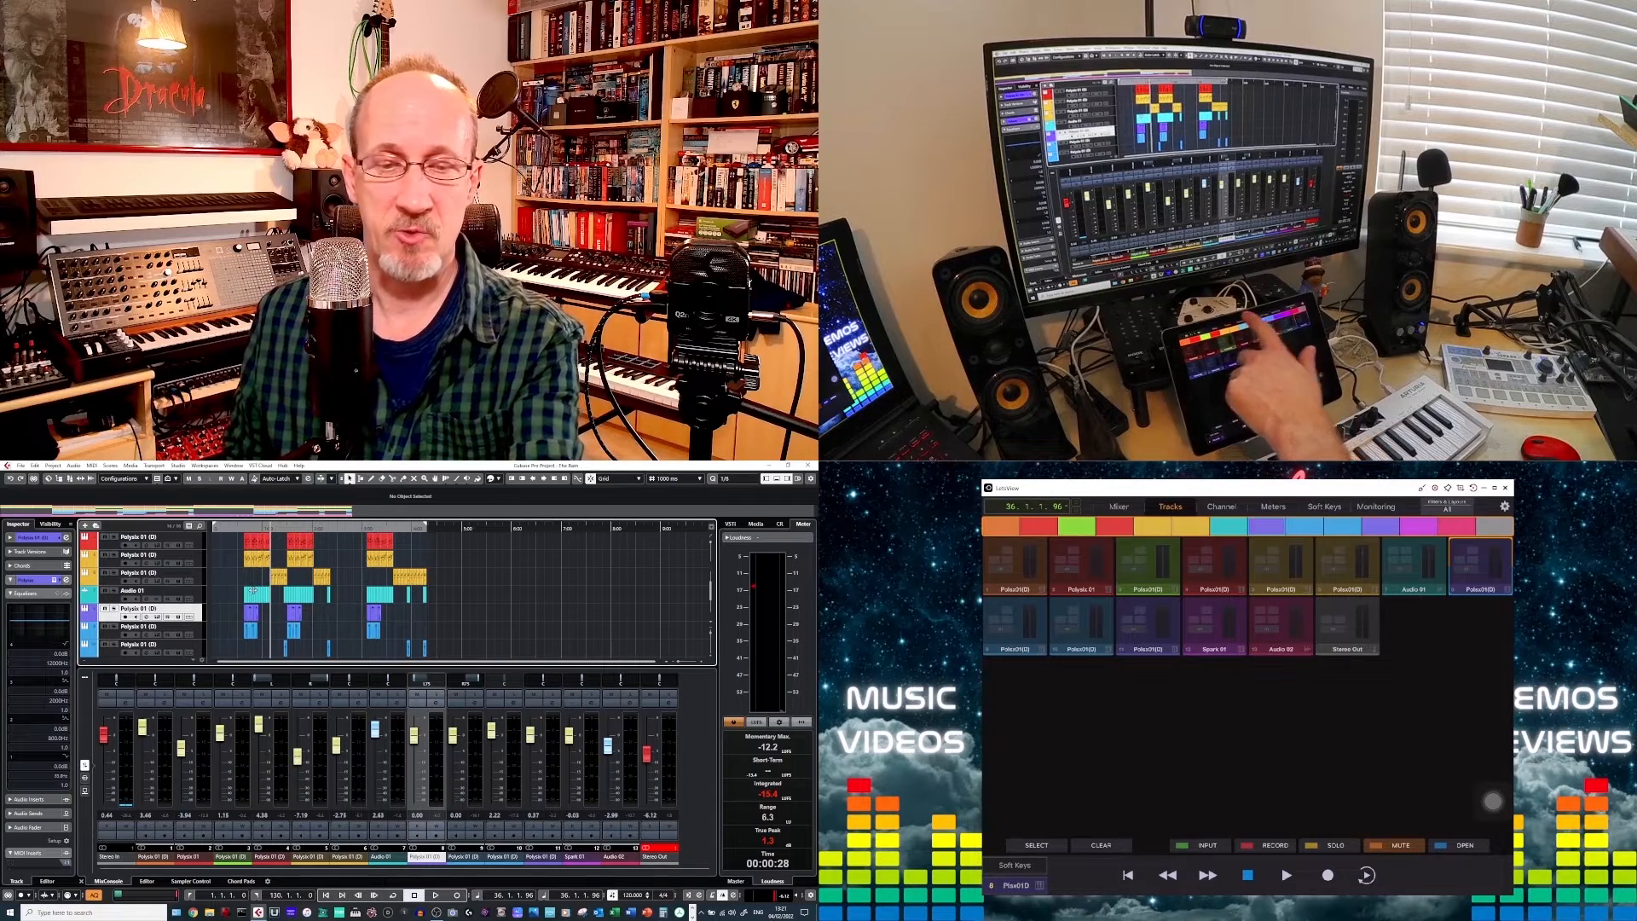
Show channel 4 Polysix 01 (D) in the Channel view with its PAN section.
left_click(1219, 506)
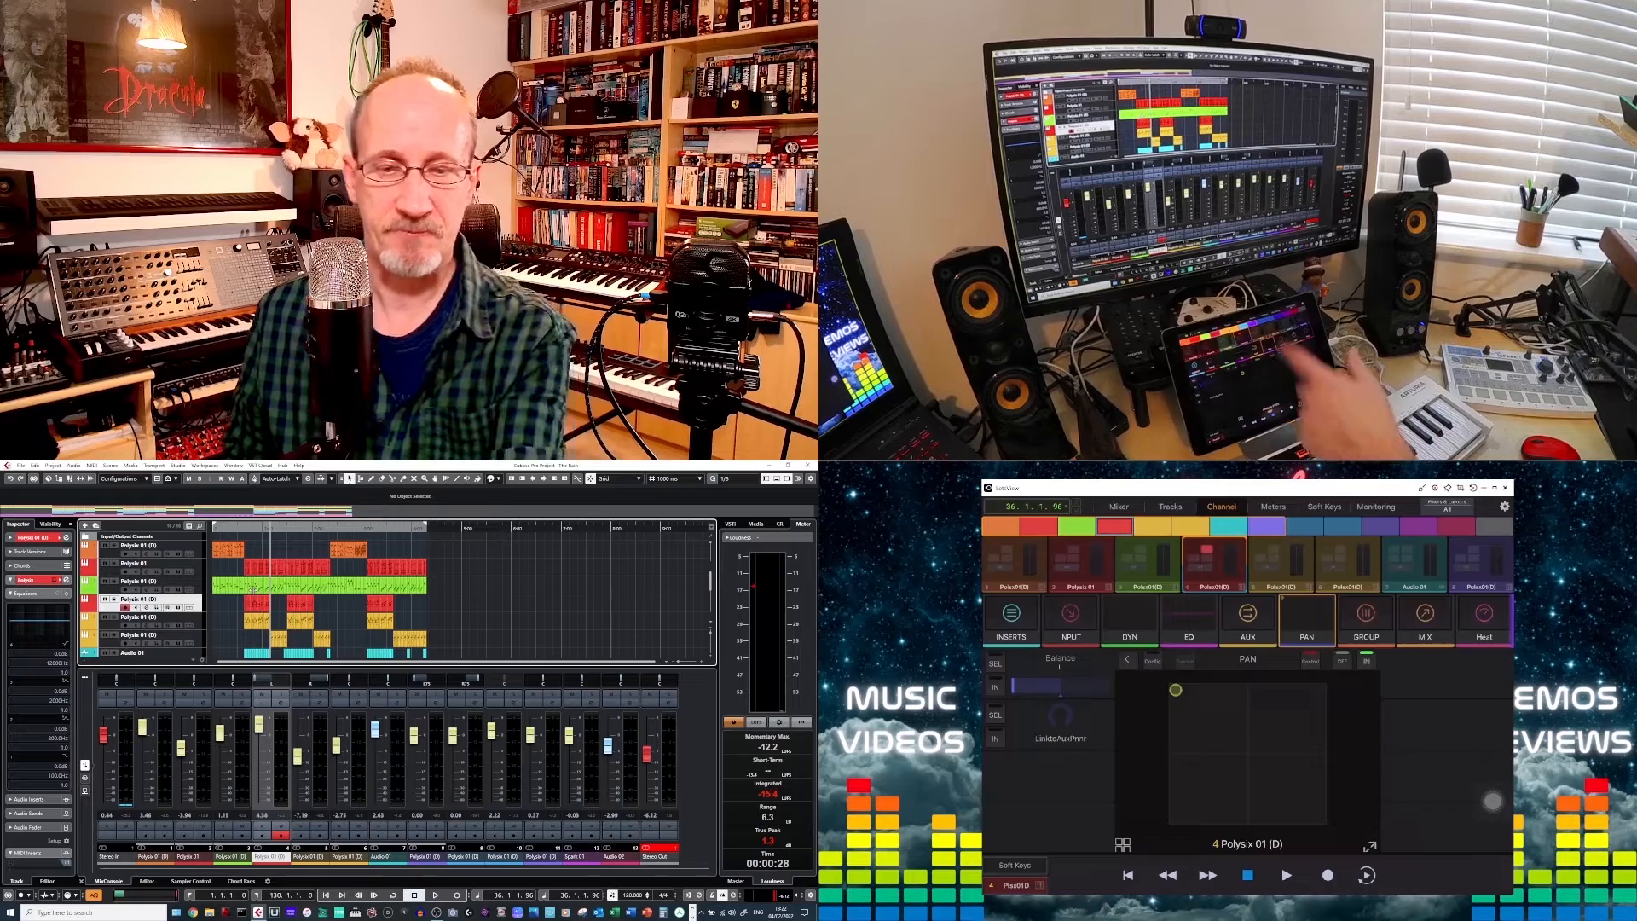
left_click(1271, 507)
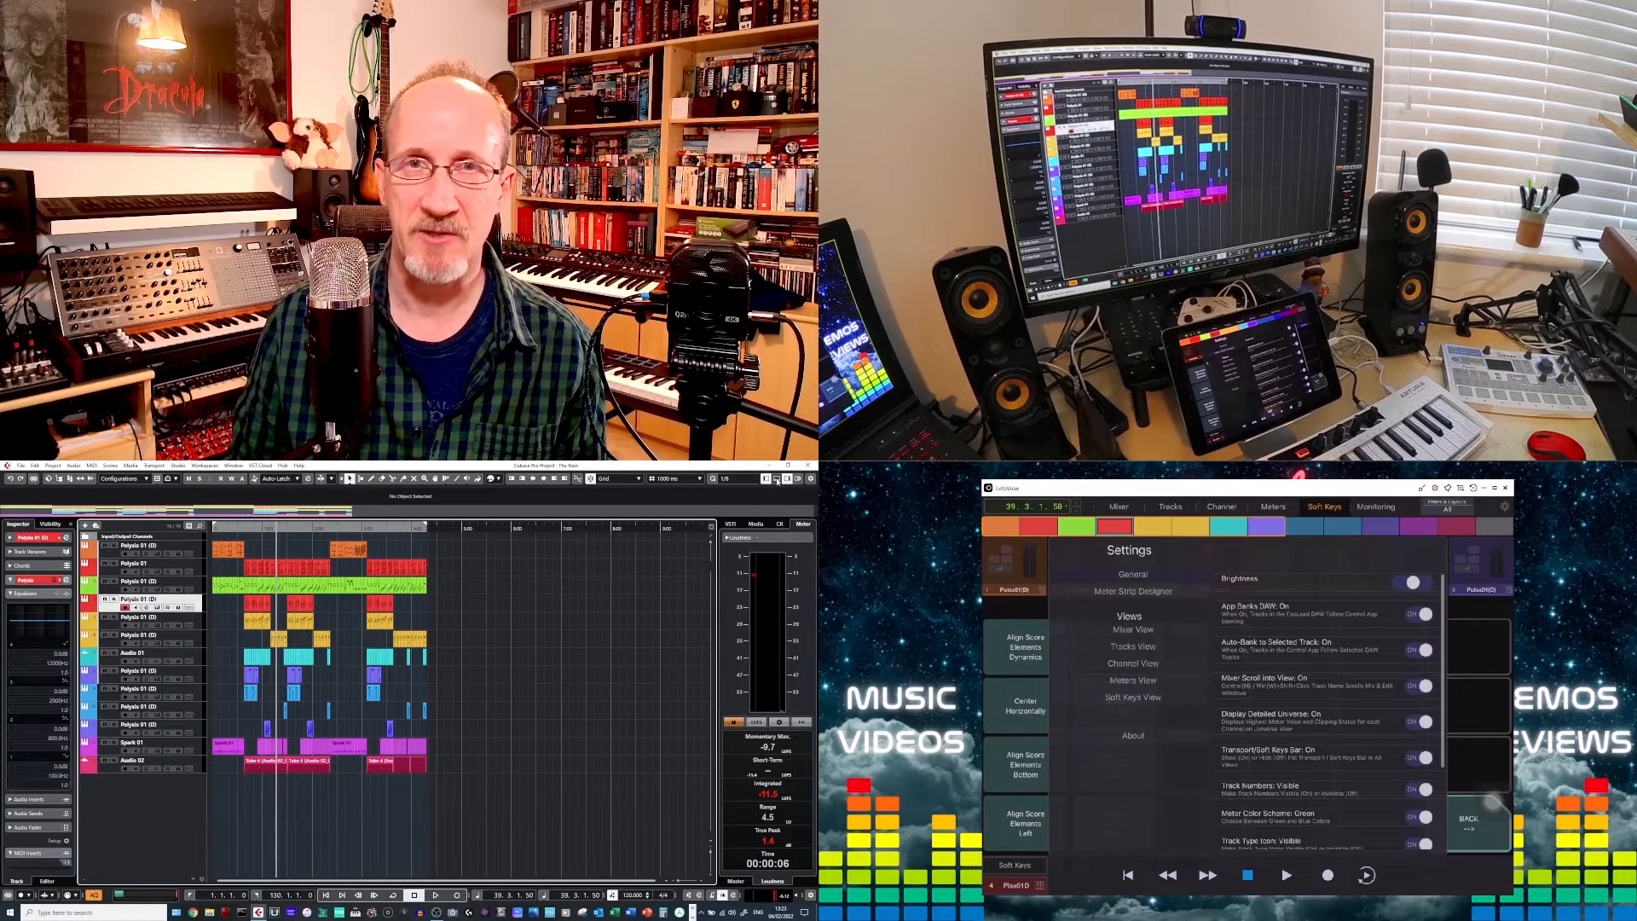
Review the General and Views preferences such as brightness, auto-banking and meter colours.
left_click(1117, 506)
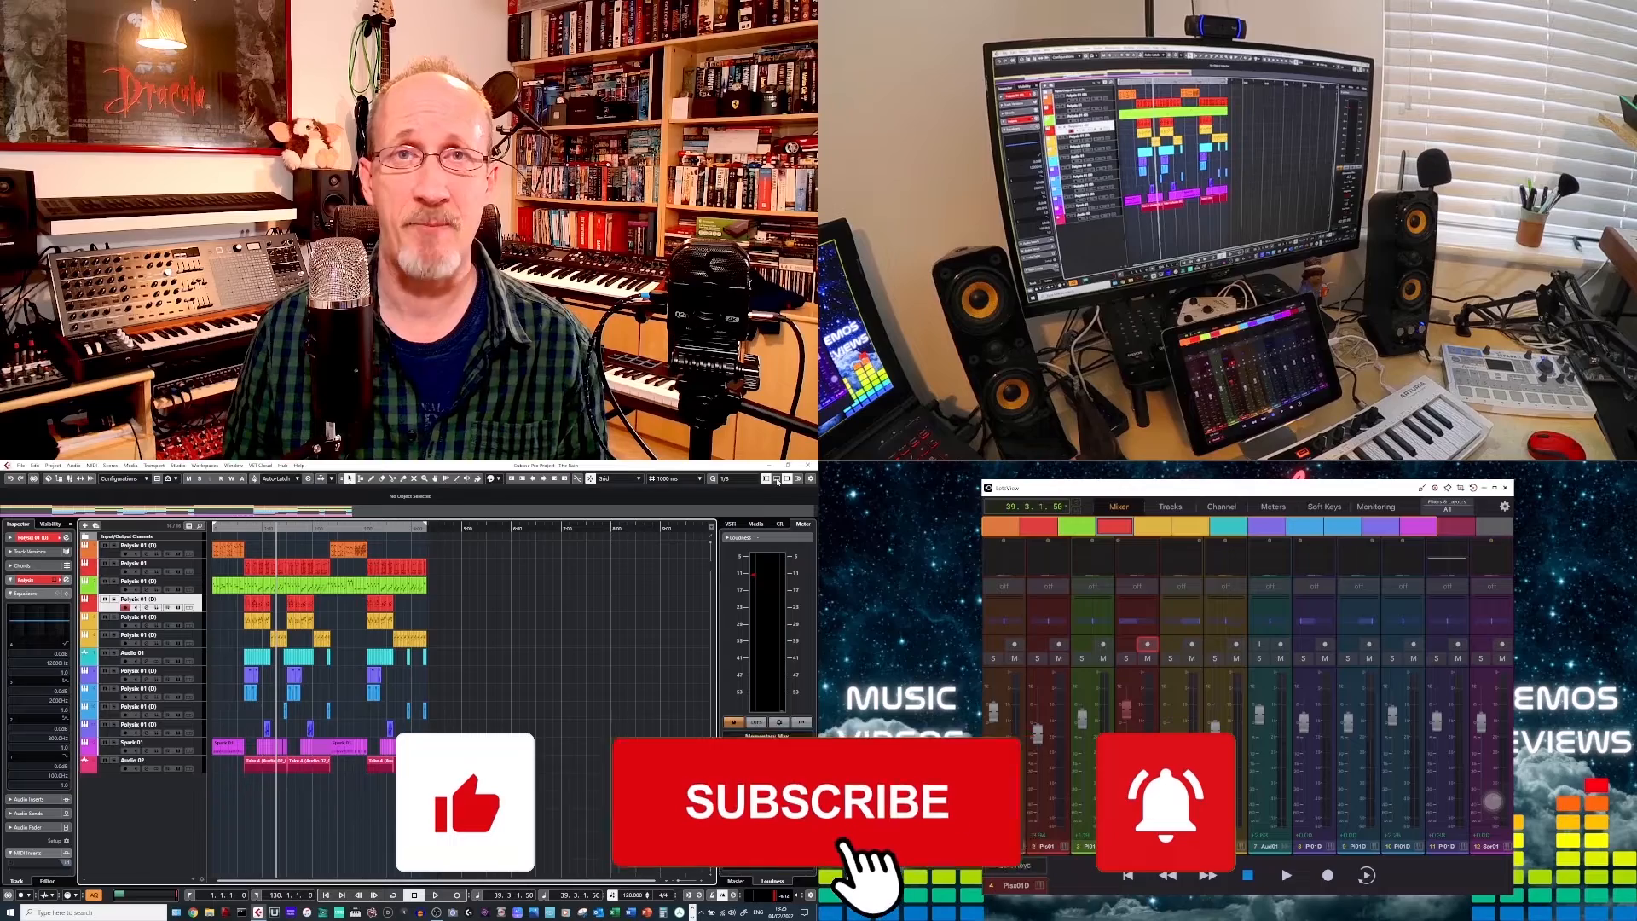
Close Settings and return to the Mixer view of Cubase channel strips.
left_click(818, 801)
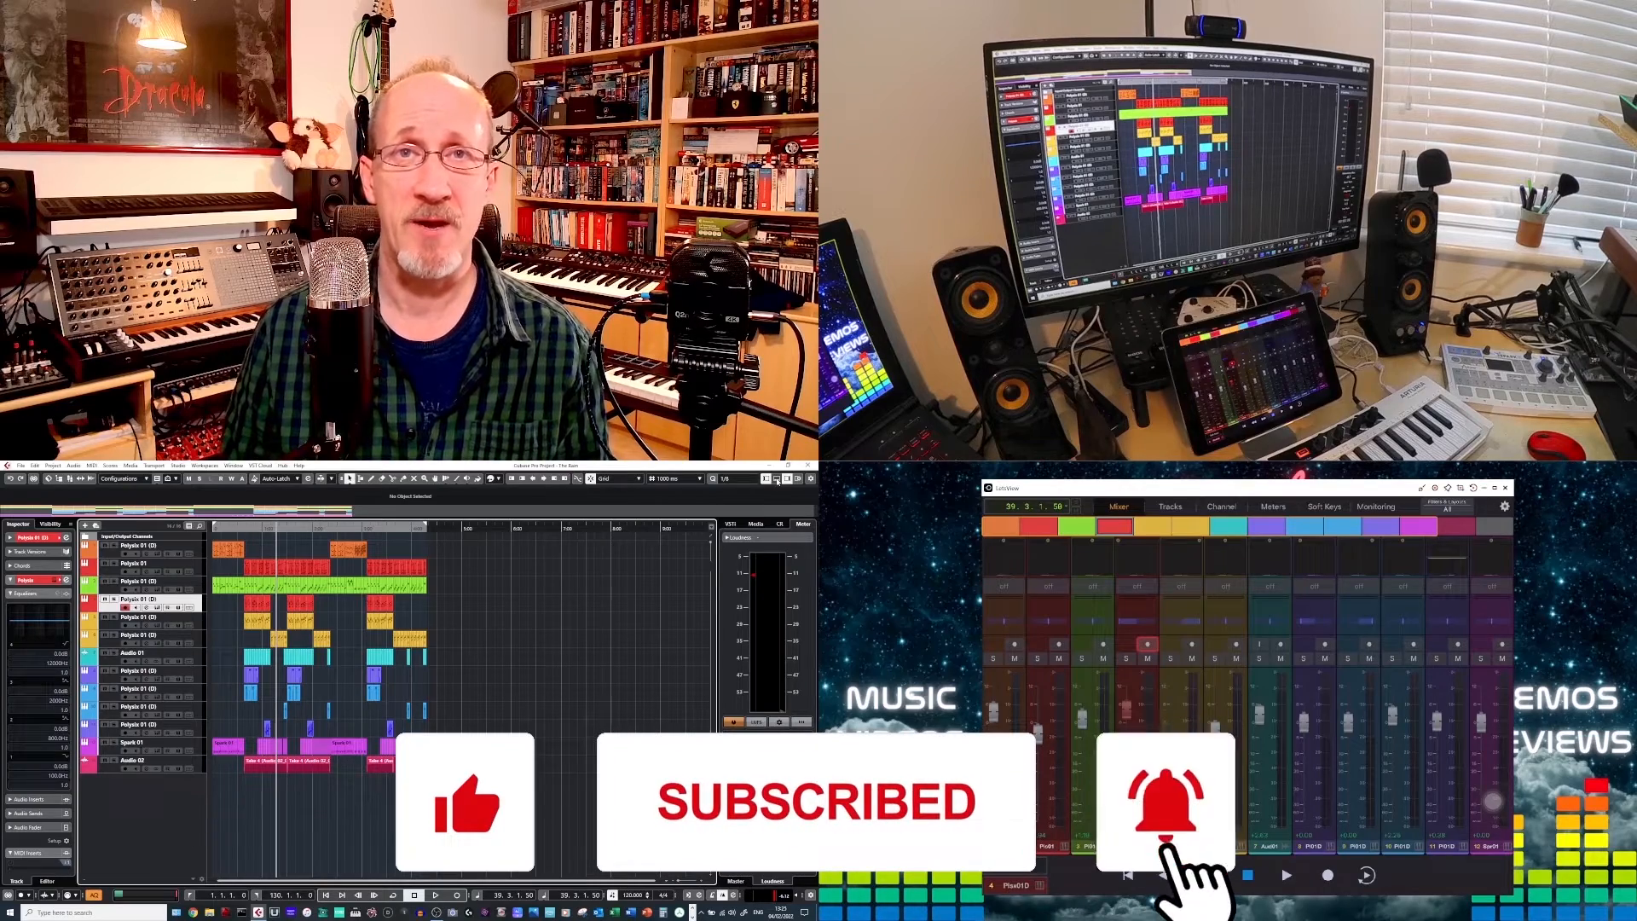